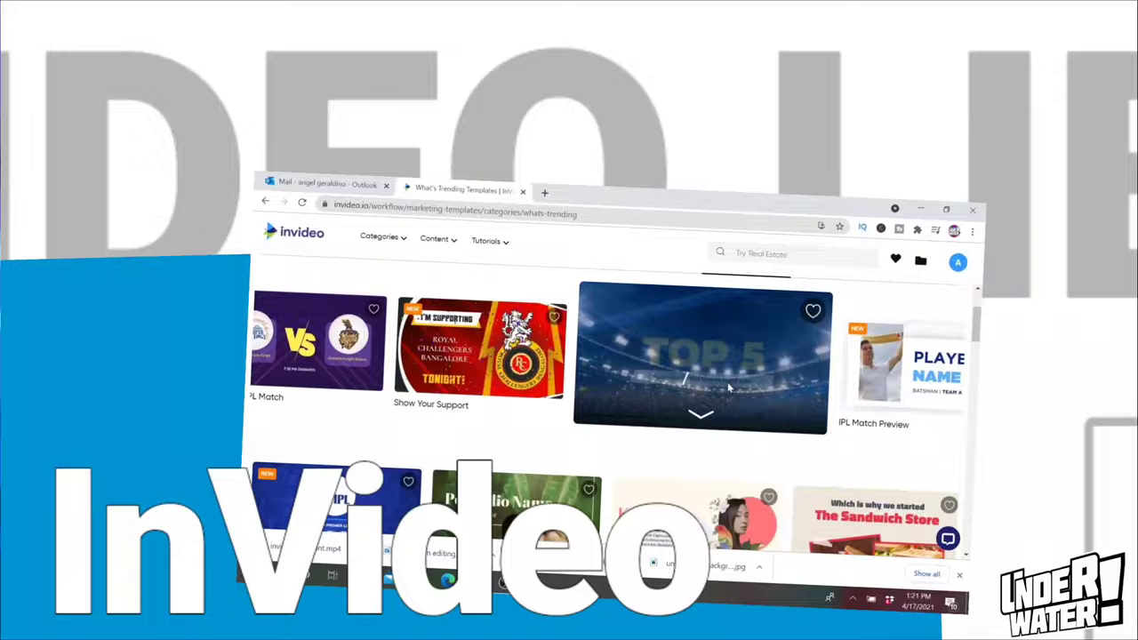
Browse the template library, then go to the invideo.io home dashboard with recent Jeep drafts
scroll("down", 3)
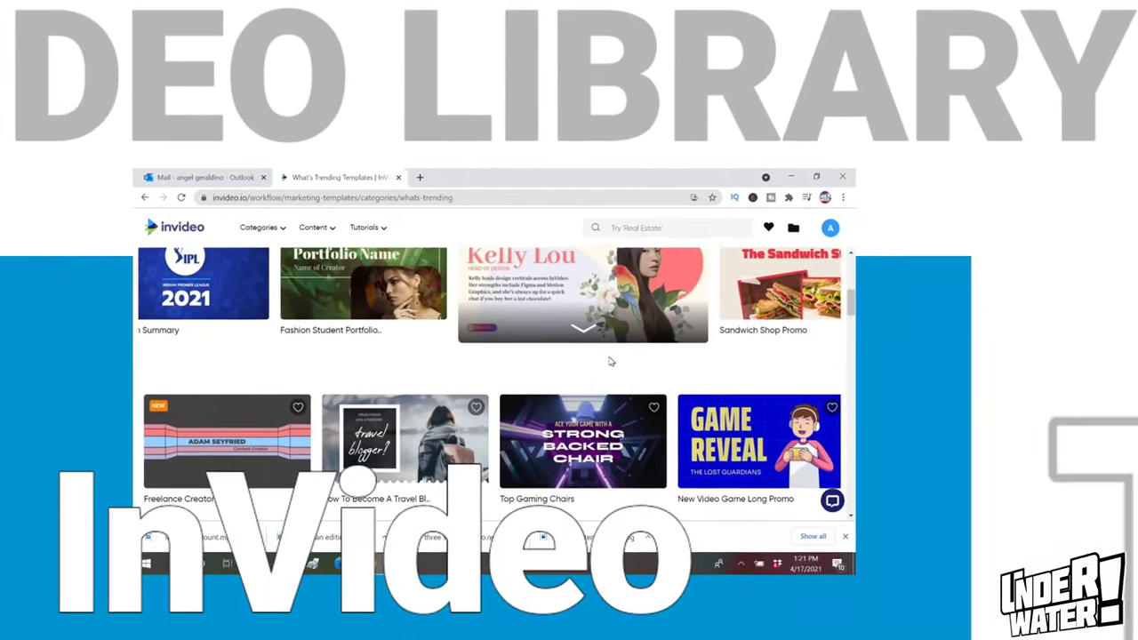
scroll("down", 3)
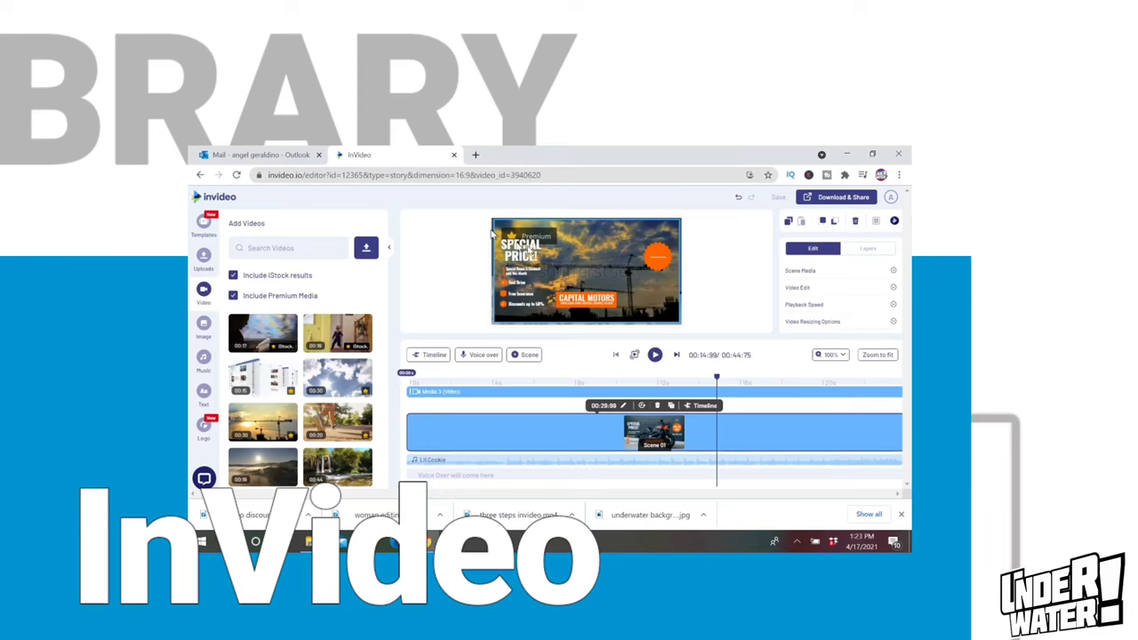
left_click(867, 249)
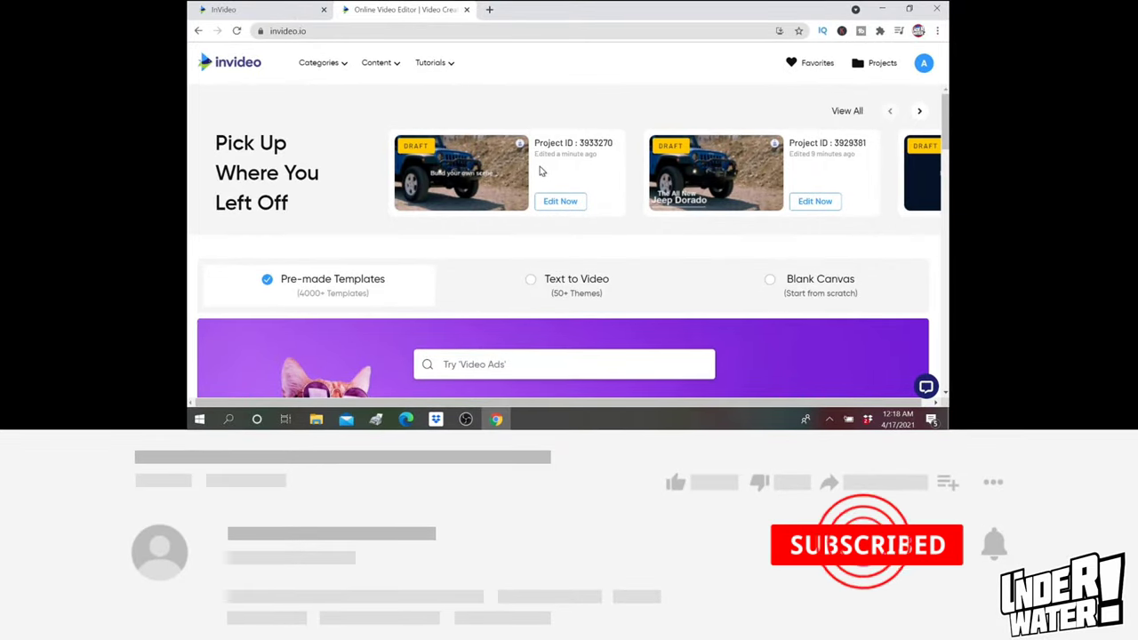
Choose Blank Canvas as the starting point, keeping Wide (16:9) as the dimension
left_click(925, 63)
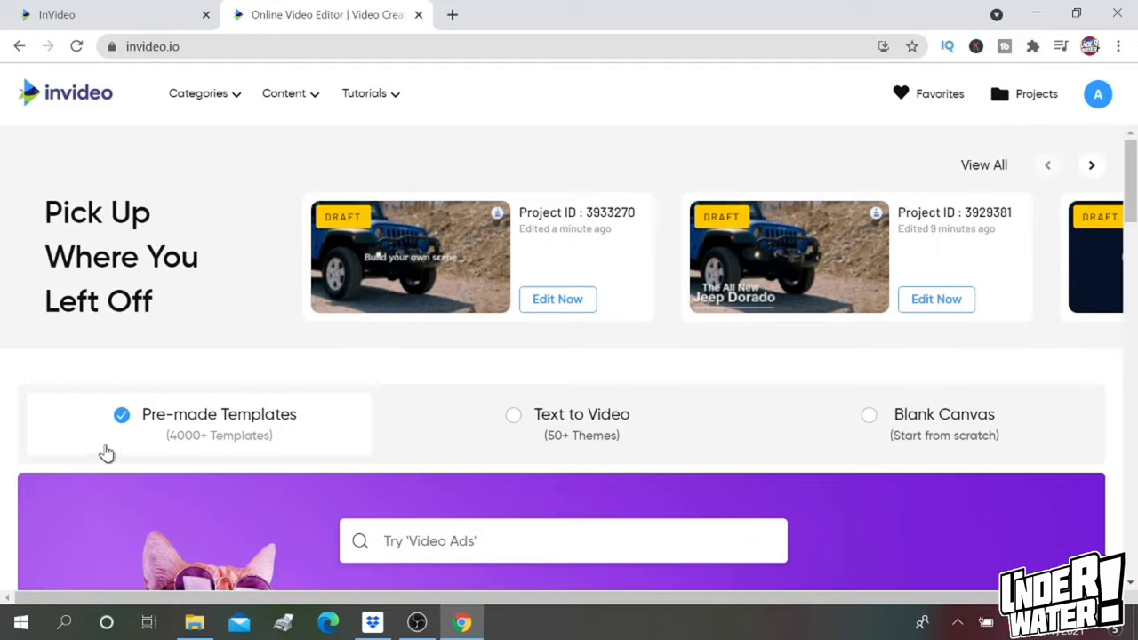
mouse_move(524, 484)
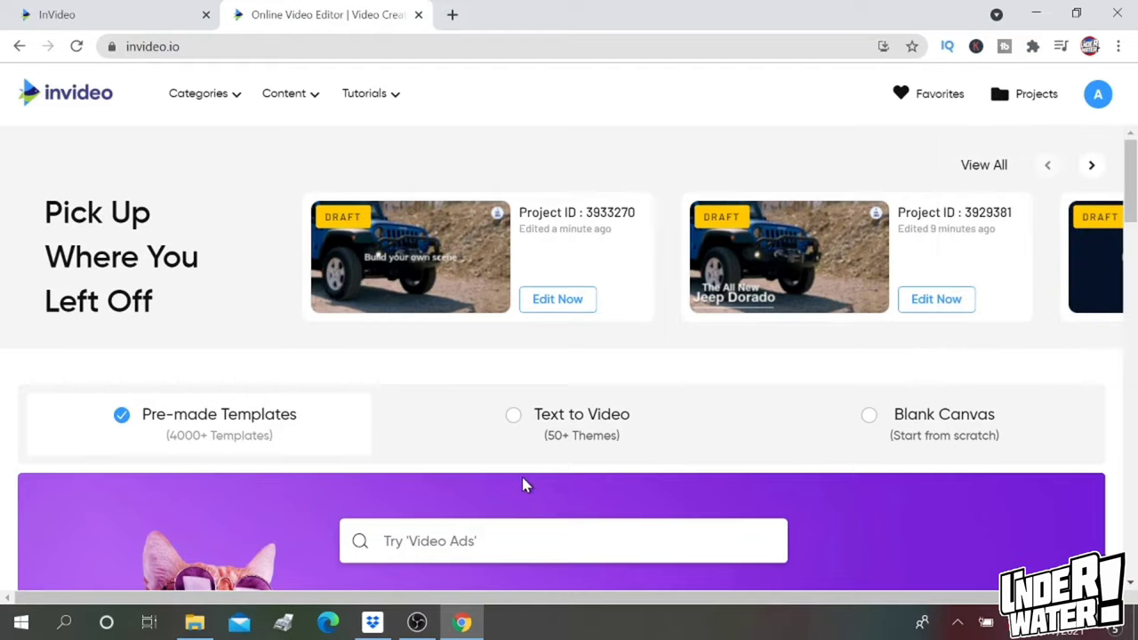
mouse_move(283, 436)
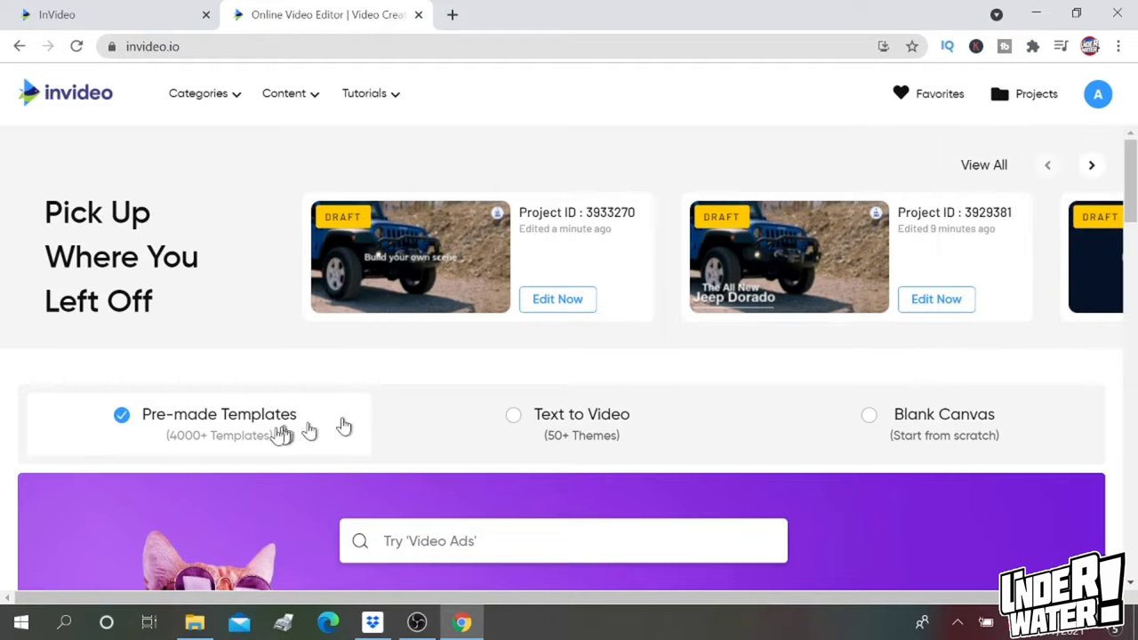
mouse_move(790, 441)
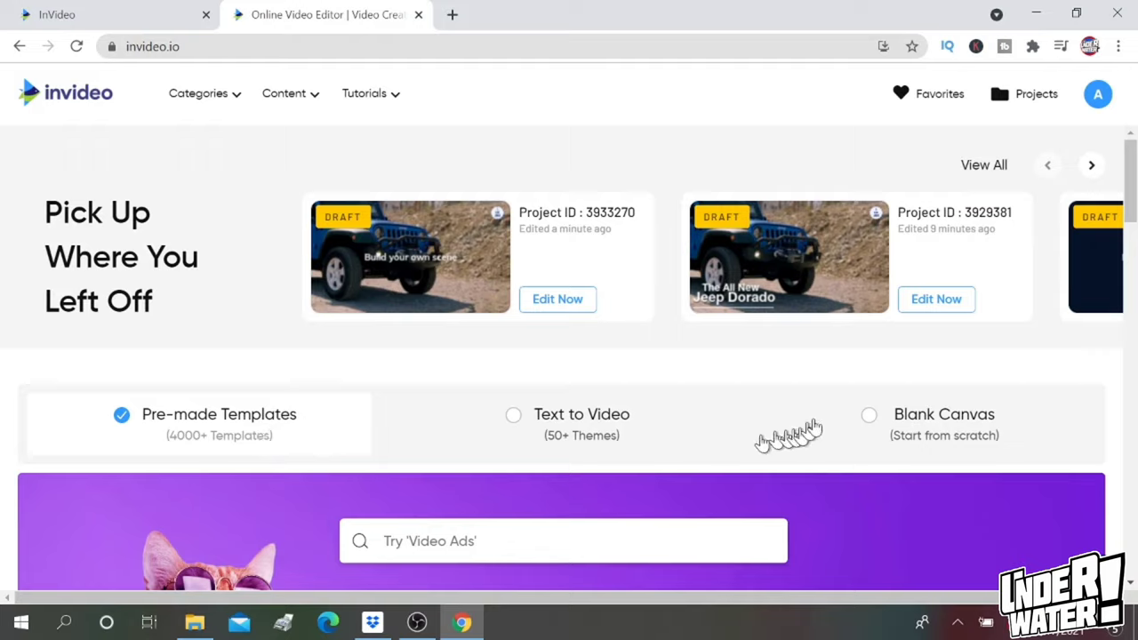
mouse_move(667, 384)
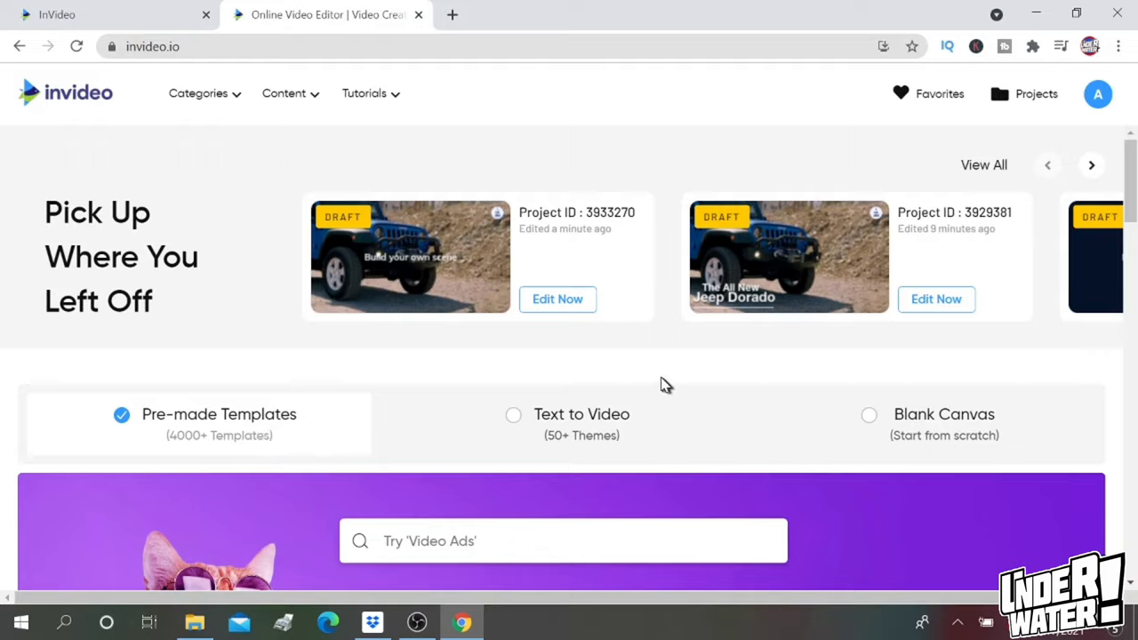
mouse_move(870, 416)
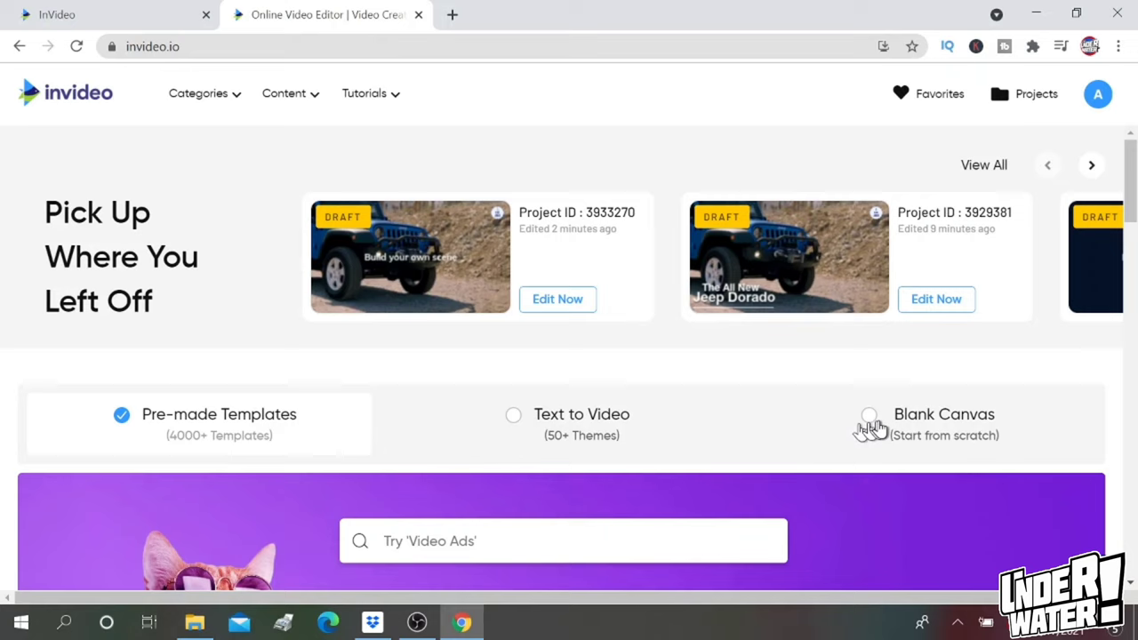
left_click(868, 416)
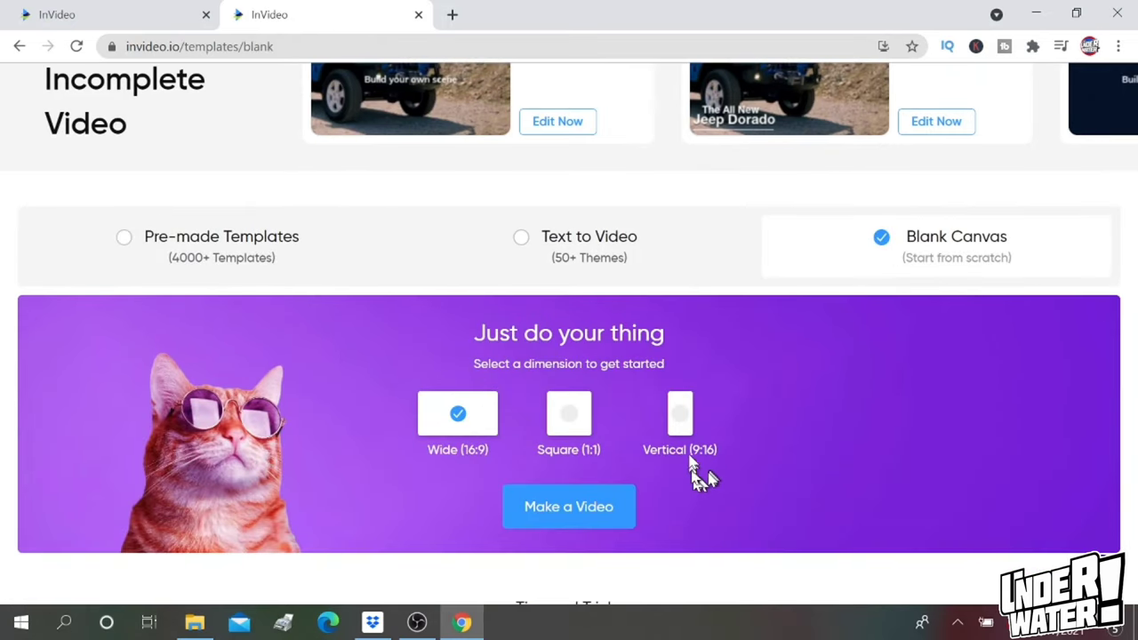
mouse_move(569, 448)
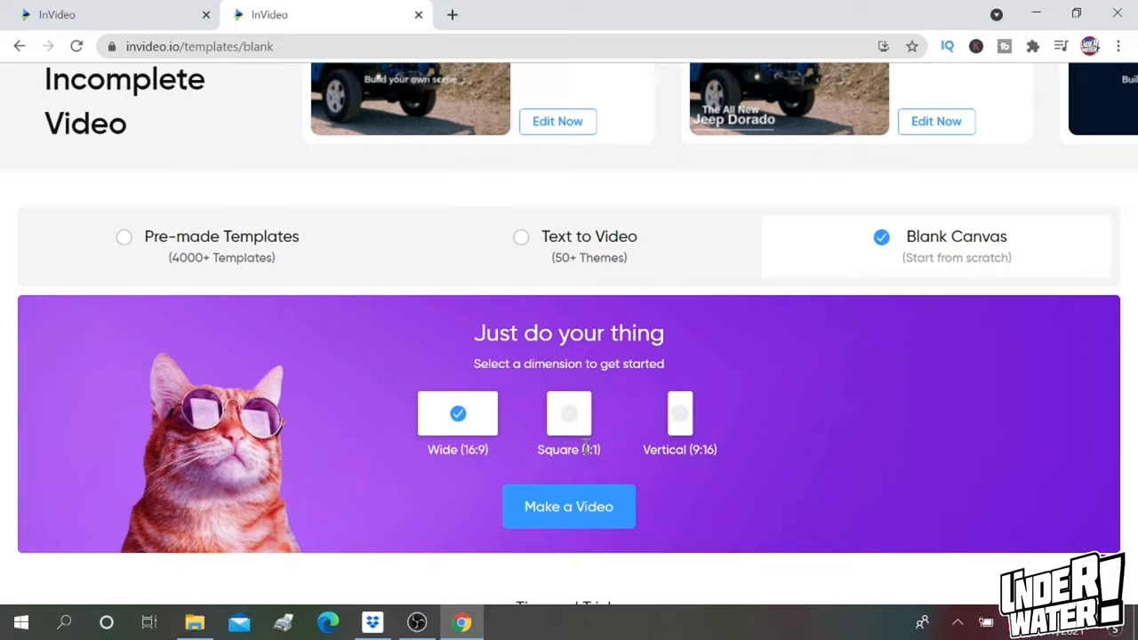
mouse_move(548, 520)
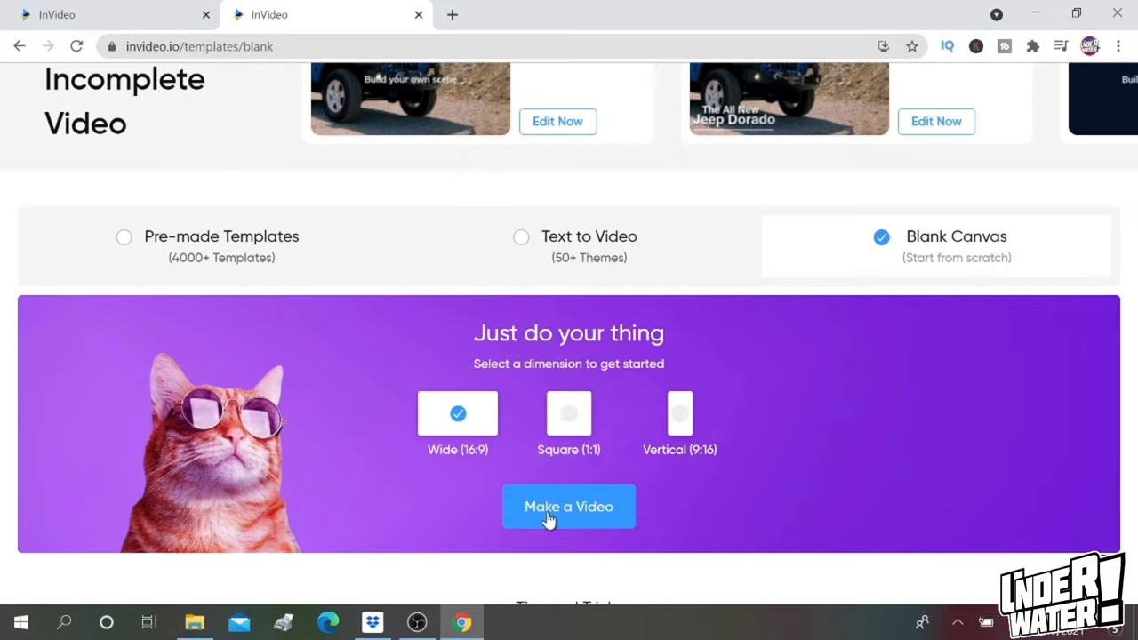
mouse_move(512, 471)
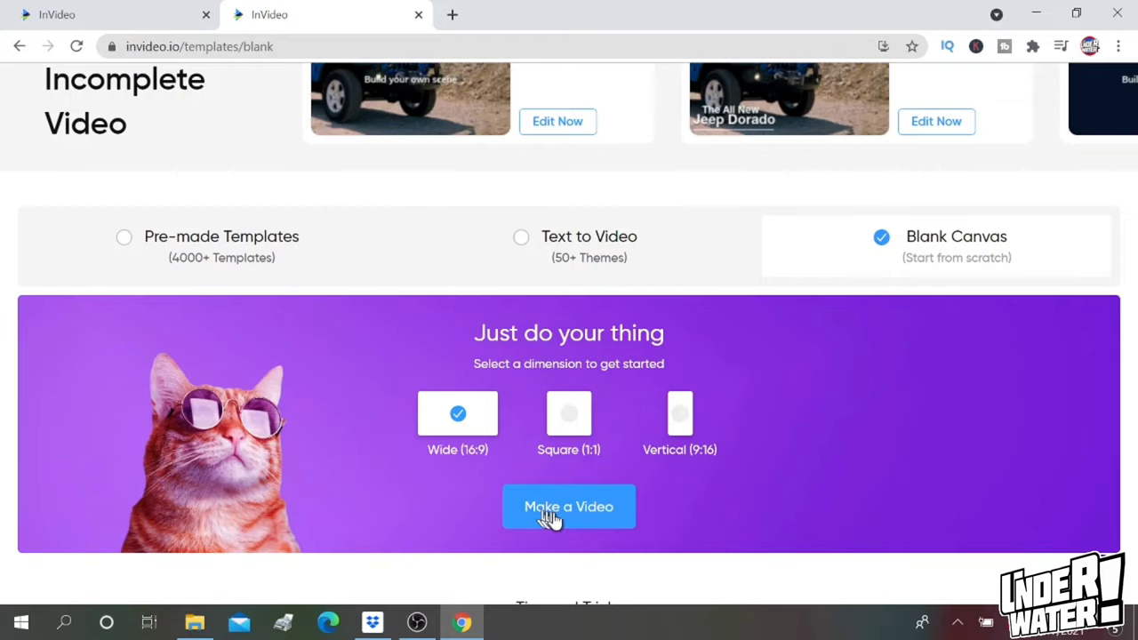
mouse_move(560, 520)
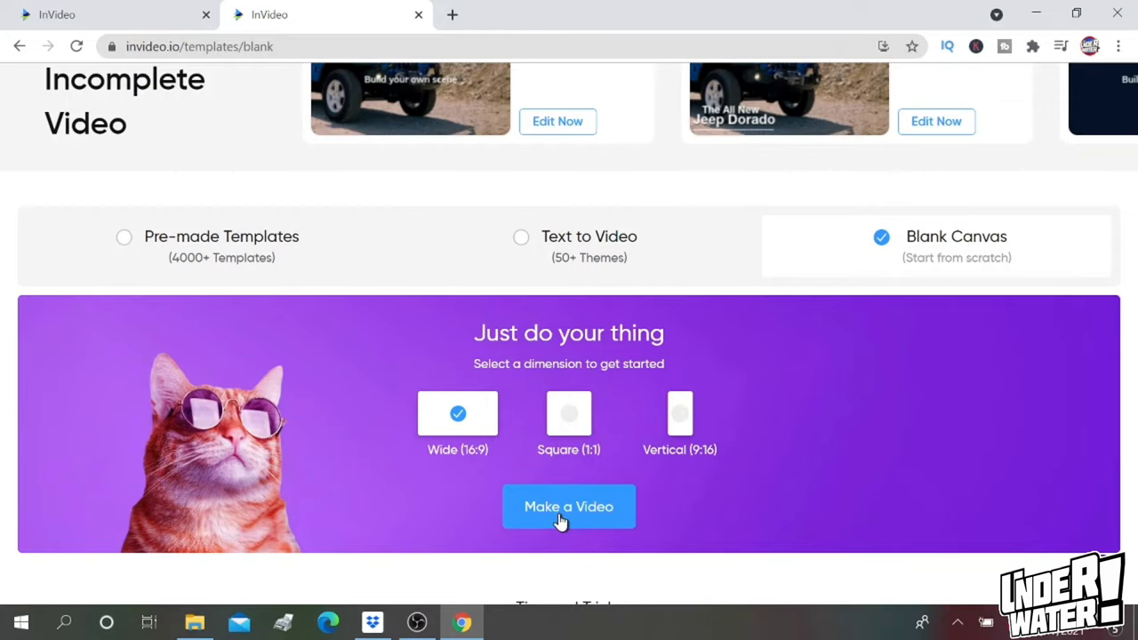
Make the video and add the Jeep upload as Scene 01, trimmed to end about 00:03:39
left_click(569, 505)
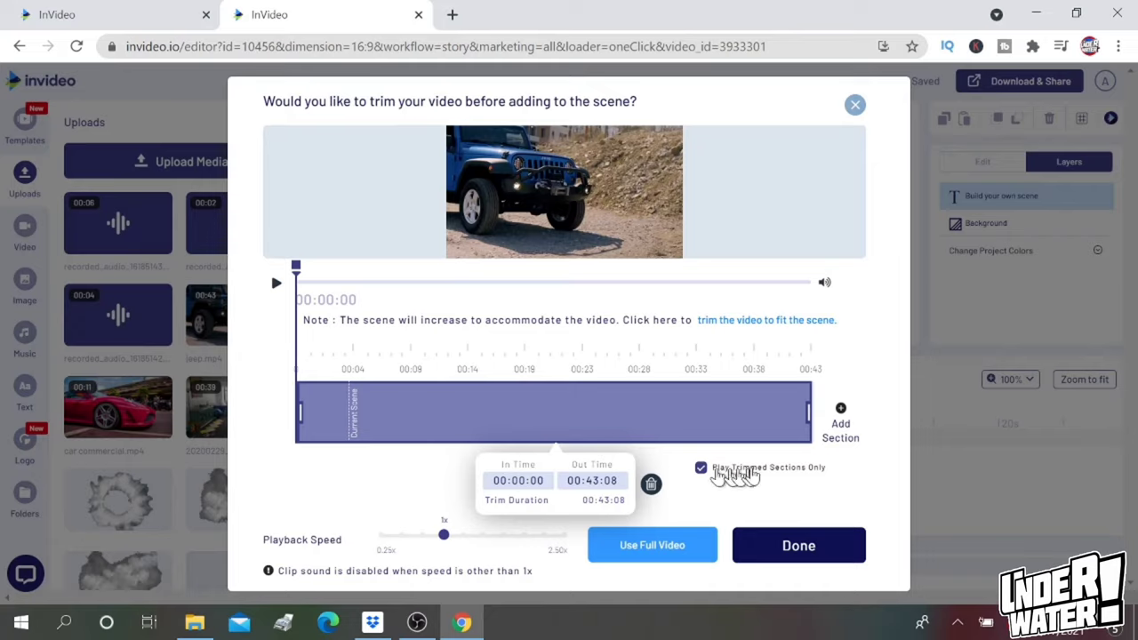
left_click_drag(807, 412, 505, 413)
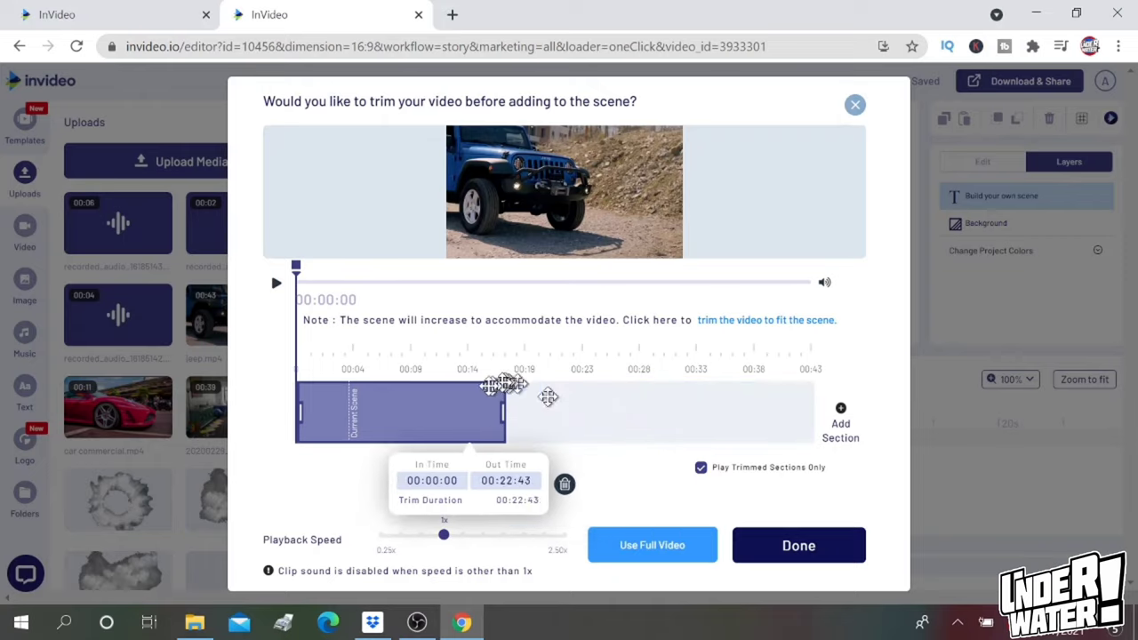
left_click_drag(505, 413, 349, 413)
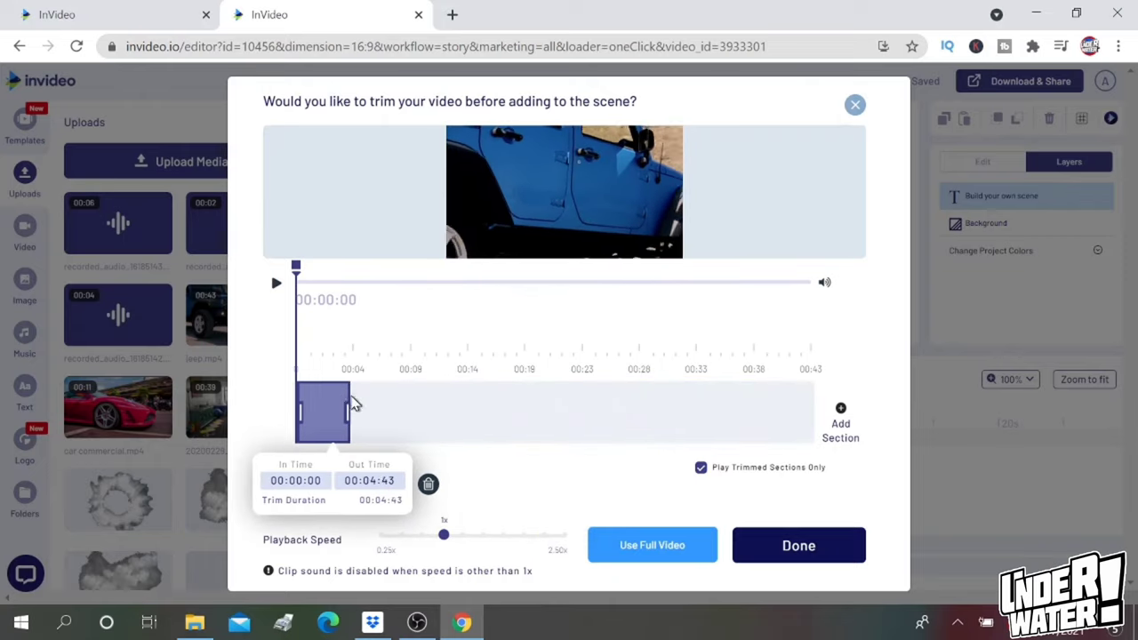
left_click_drag(349, 413, 345, 413)
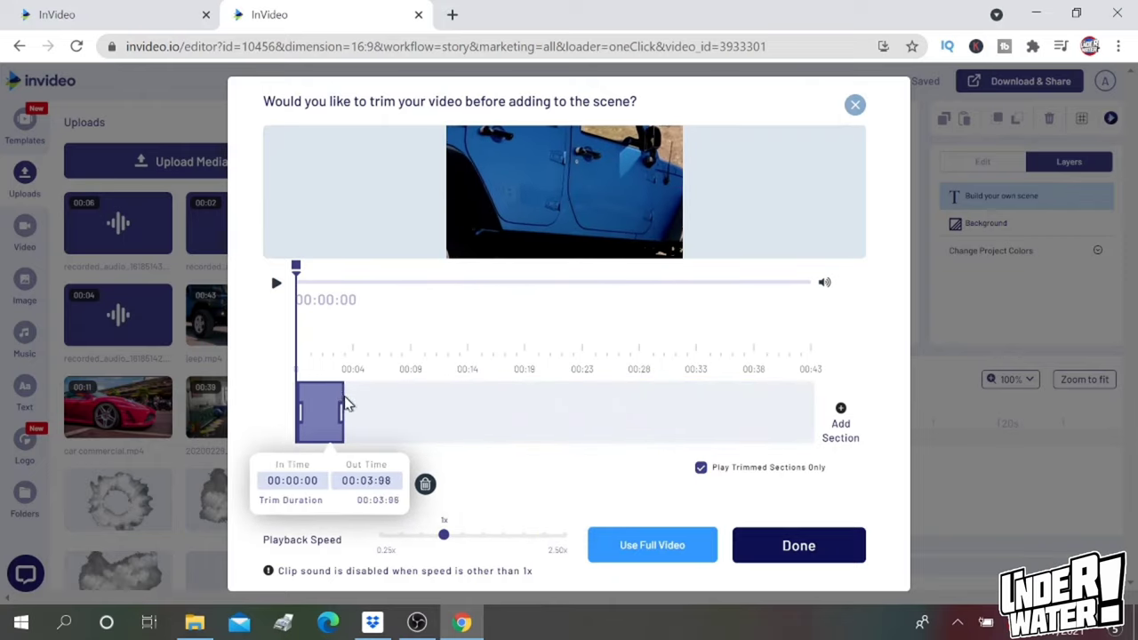
left_click_drag(345, 394, 338, 395)
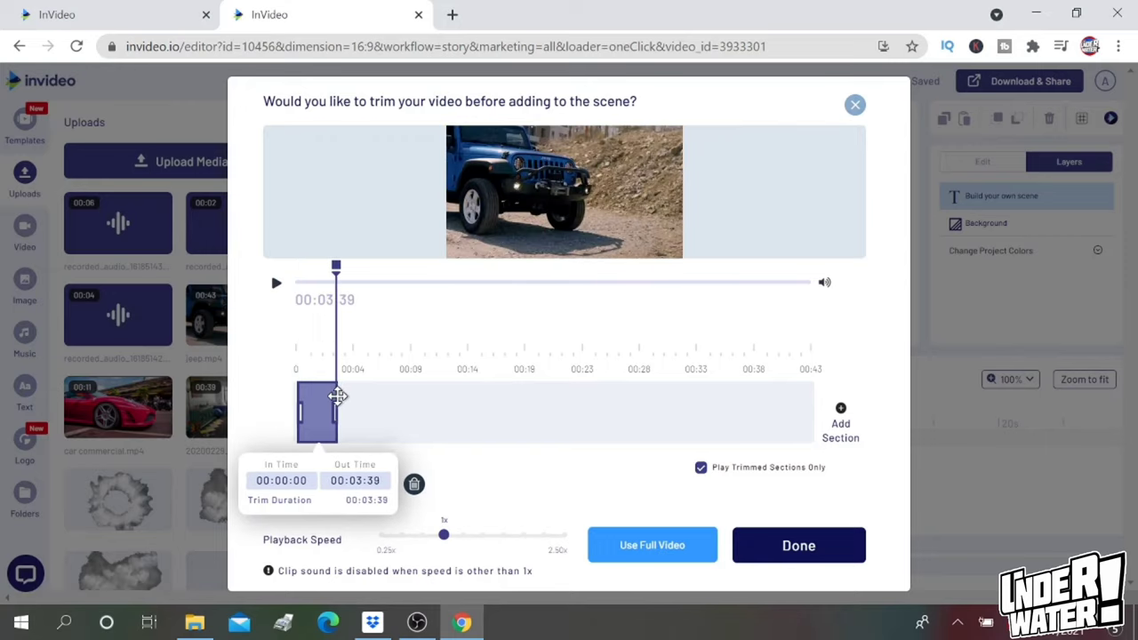
left_click(797, 544)
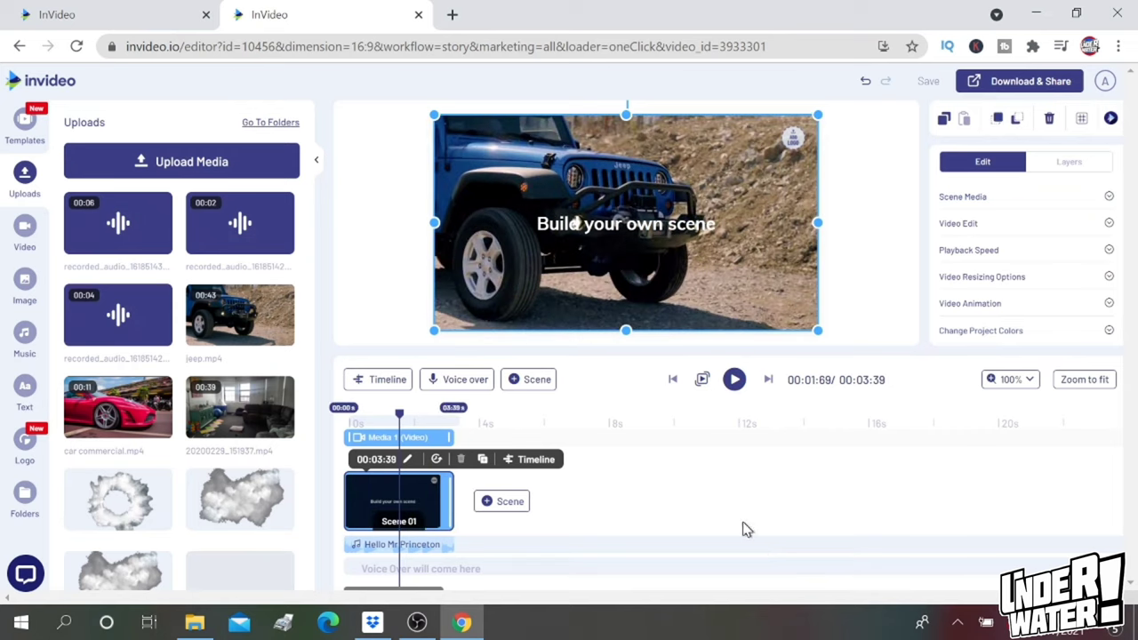
mouse_move(502, 502)
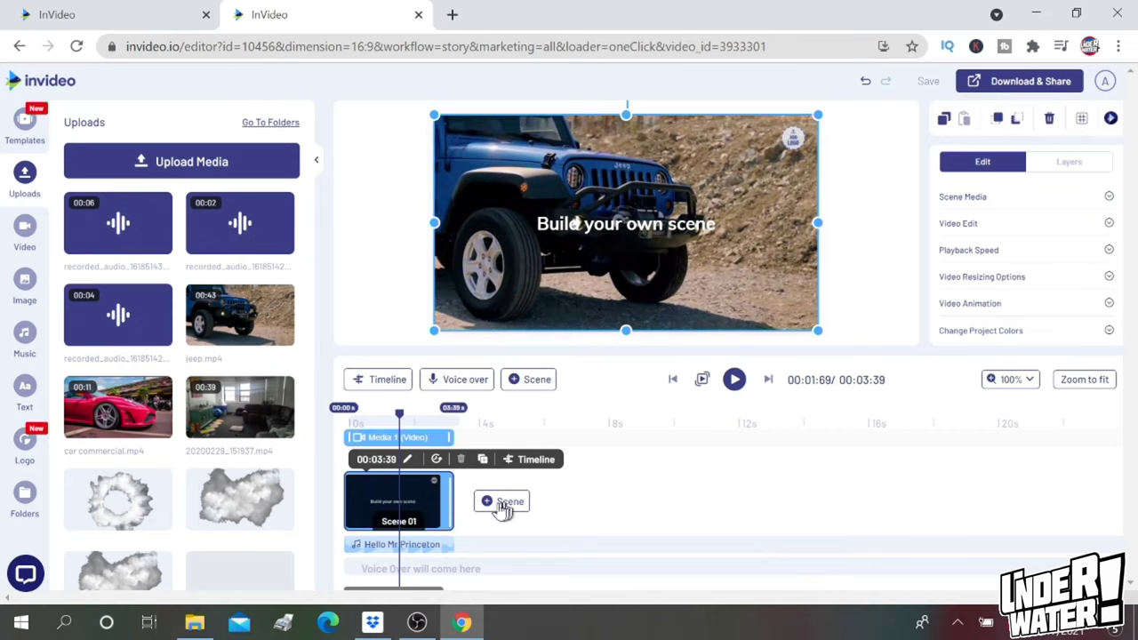
Add a new scene and place the Jeep clip into it
left_click(502, 502)
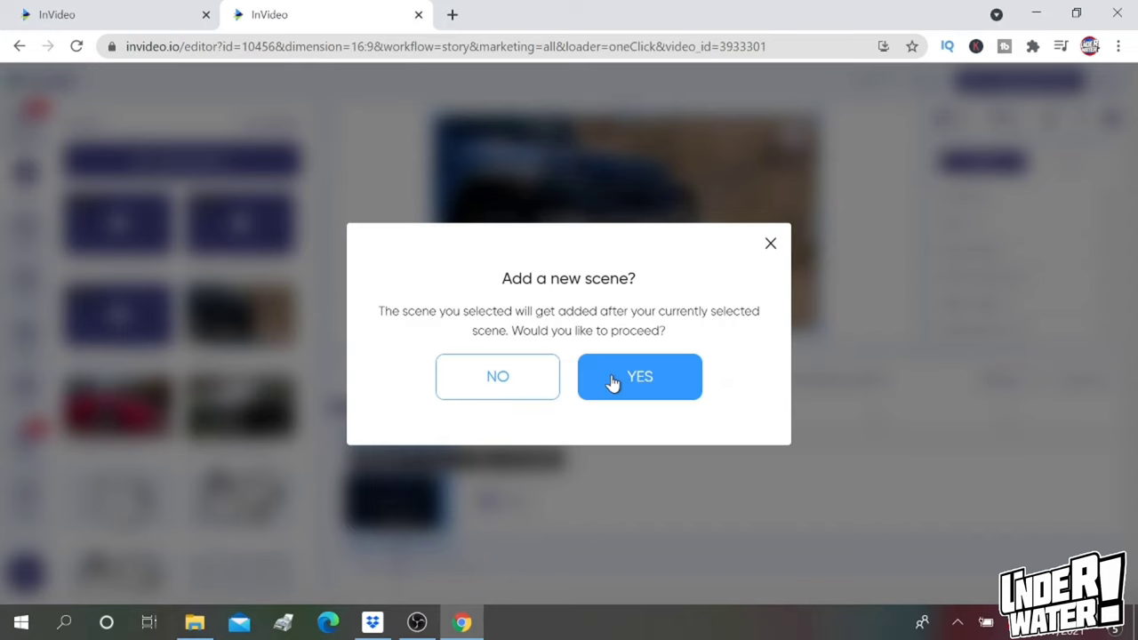
left_click(640, 377)
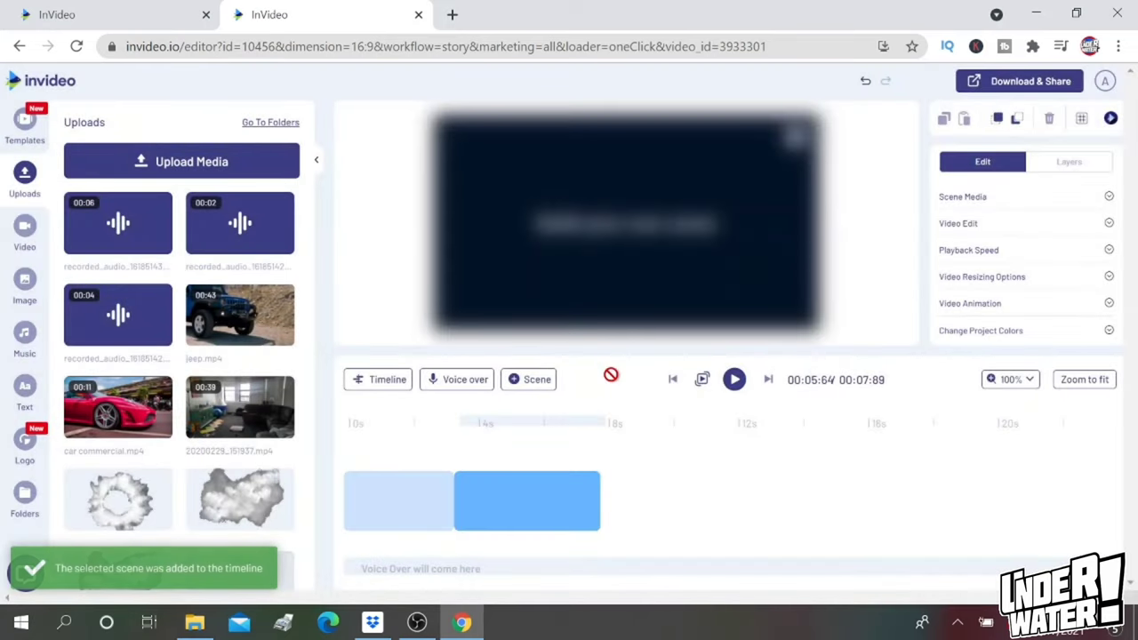
left_click(527, 501)
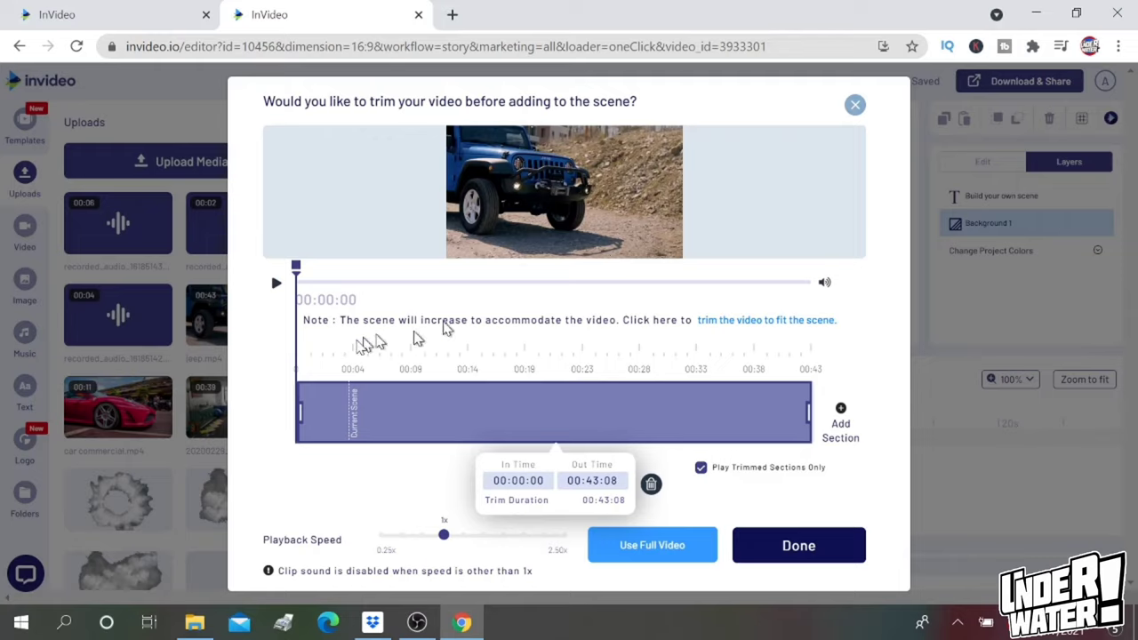
Trim the clip to roughly 00:03:46 through 00:07:11 and add it as Scene 02
left_click_drag(295, 413, 331, 413)
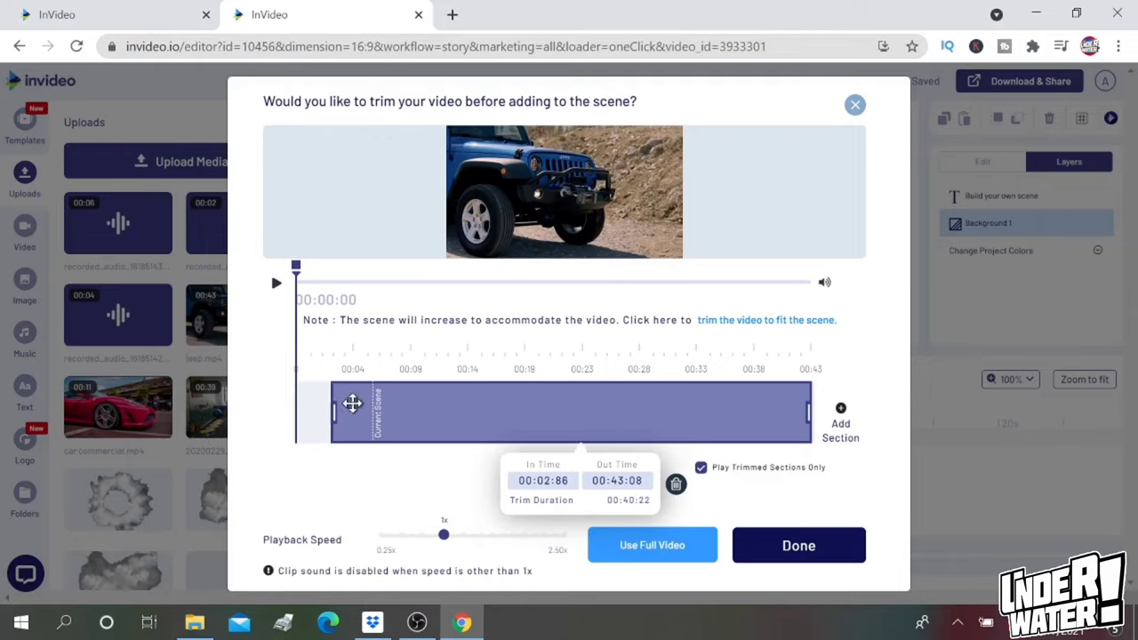
left_click_drag(331, 412, 336, 405)
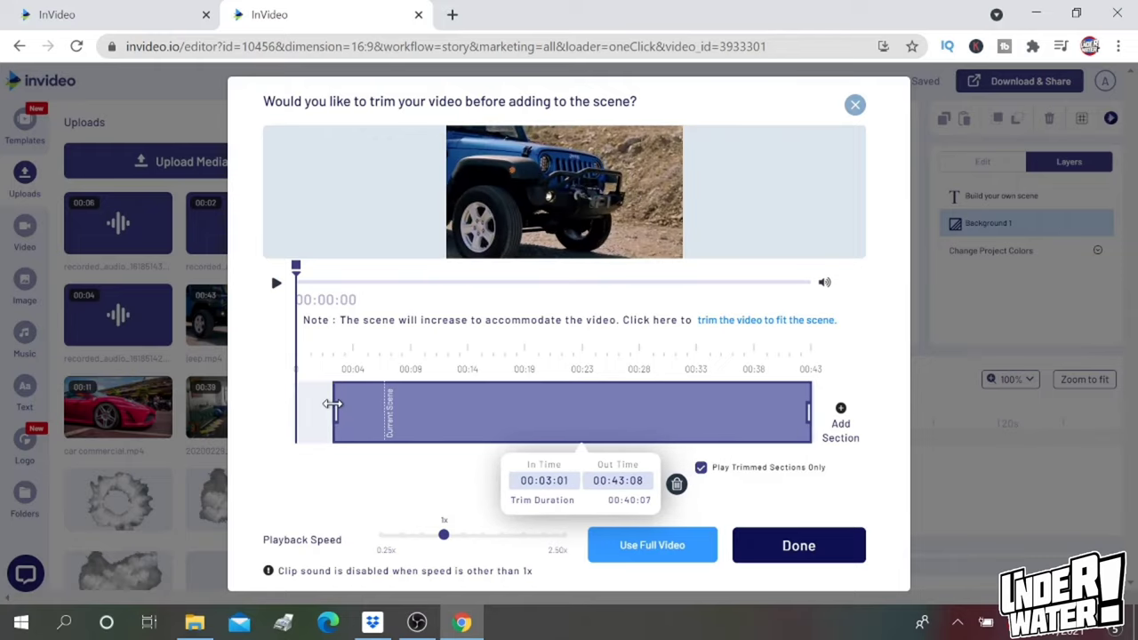
left_click_drag(295, 406, 336, 405)
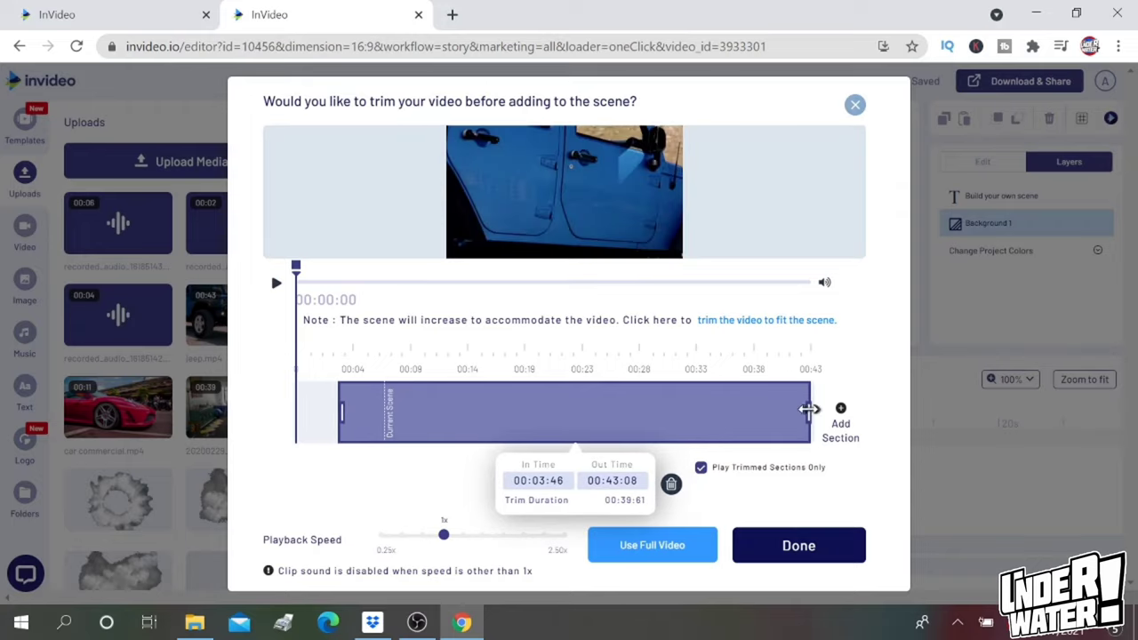
left_click_drag(808, 410, 398, 411)
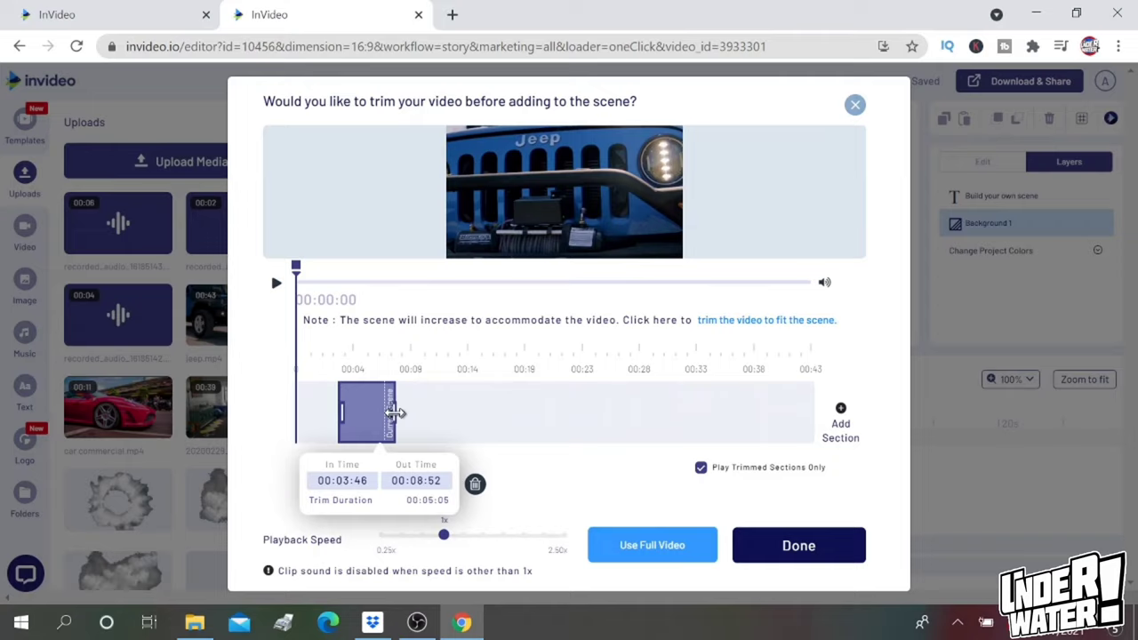
left_click_drag(391, 413, 359, 413)
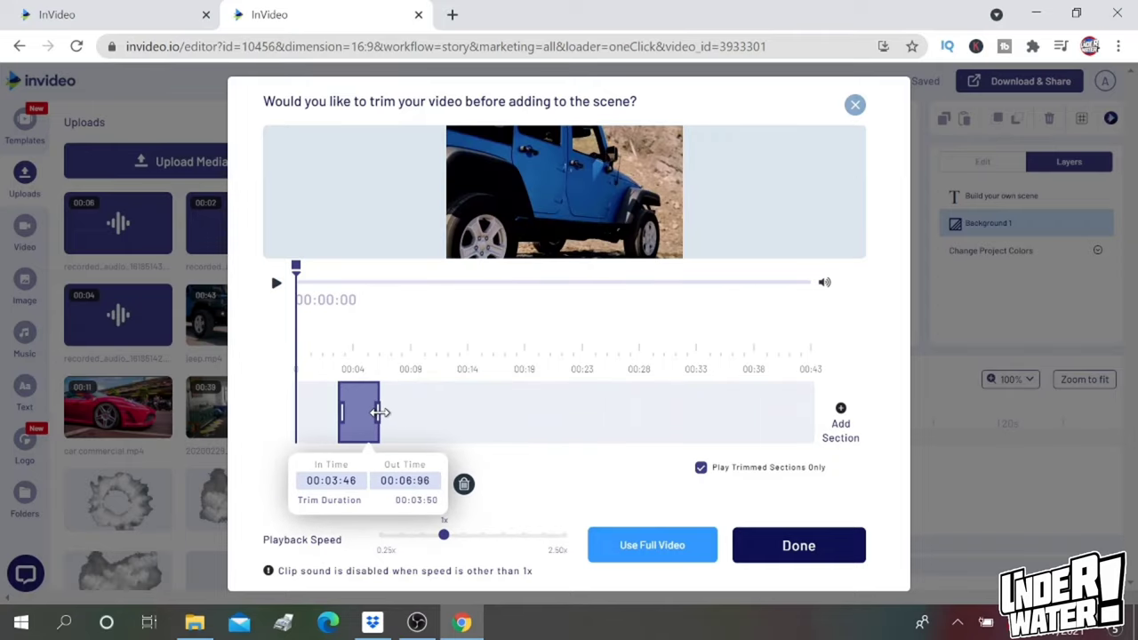
left_click_drag(377, 412, 395, 412)
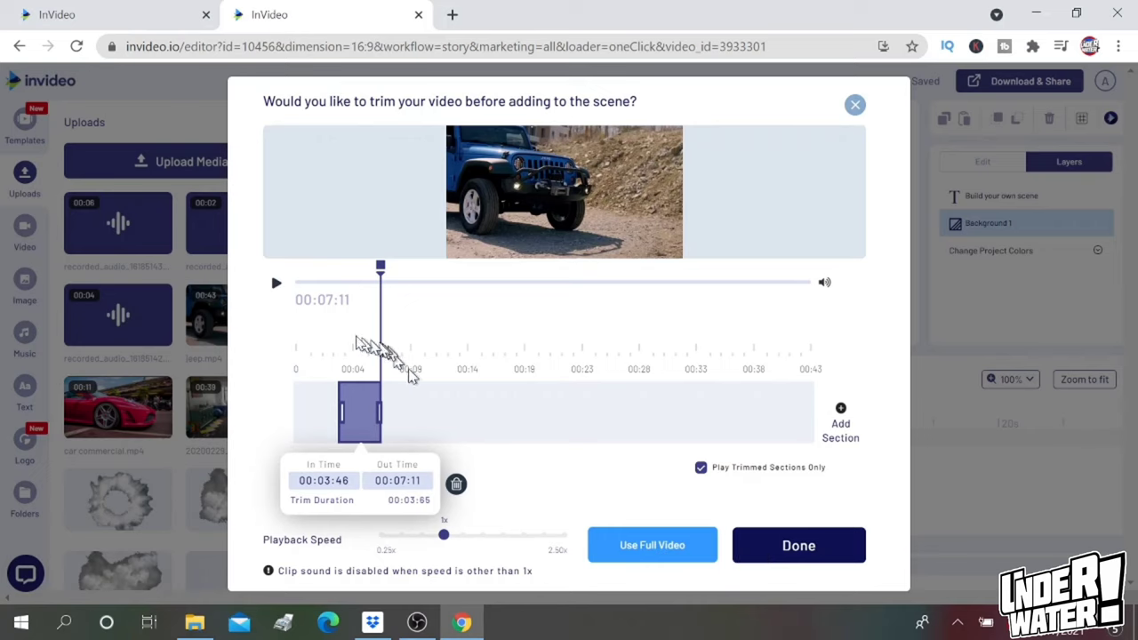
left_click(797, 545)
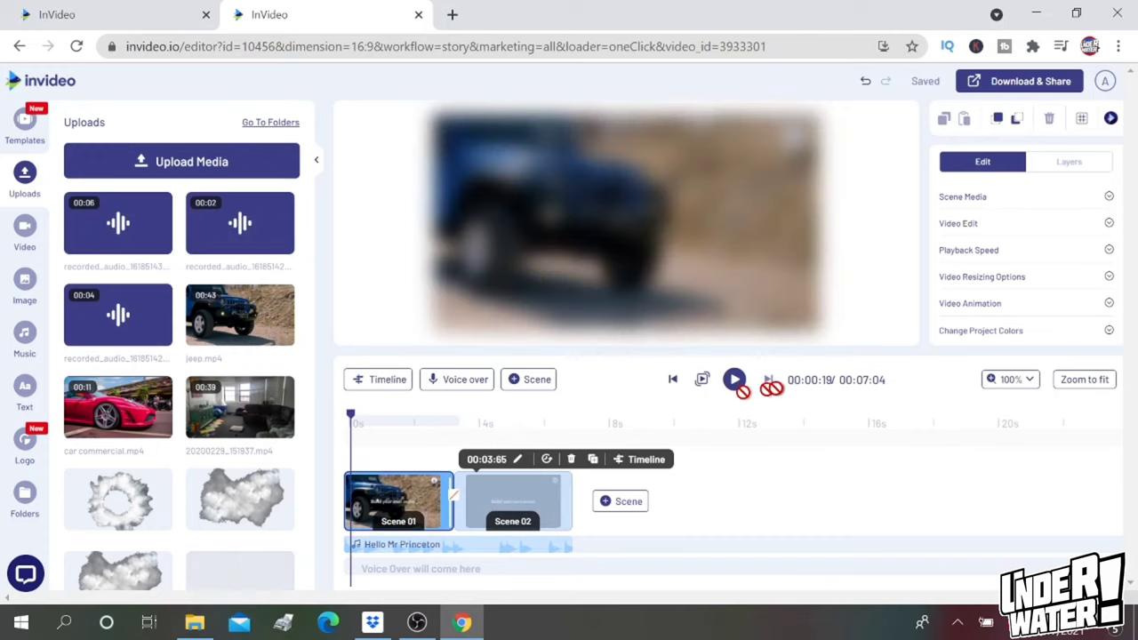
Delete the recorded voice audio track under the scenes and play the video back
left_click(1069, 160)
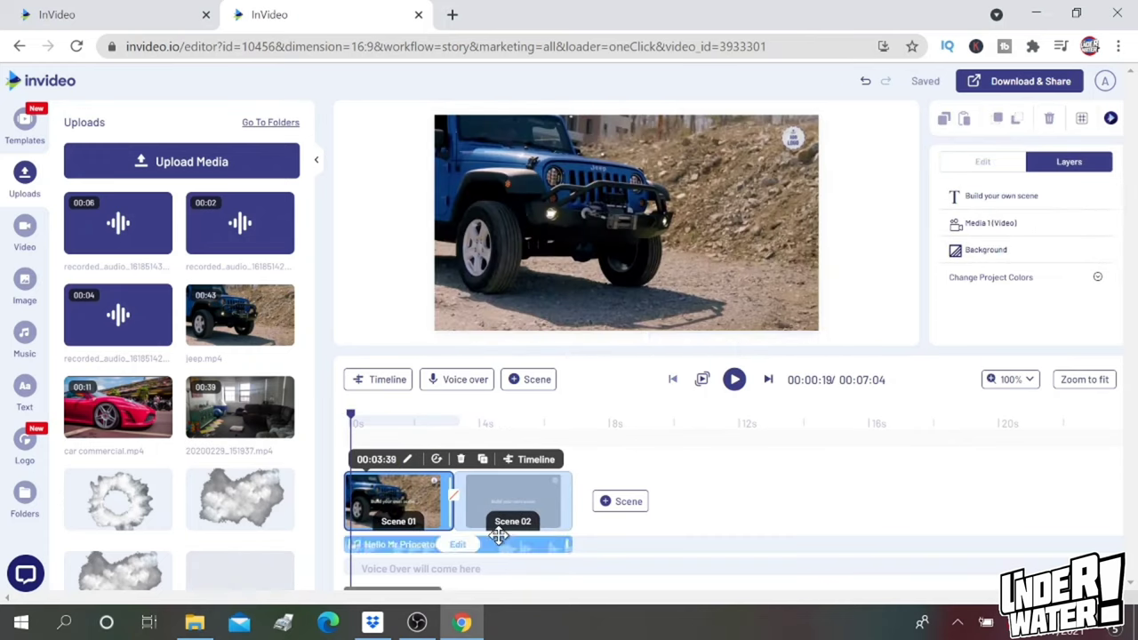
right_click(398, 501)
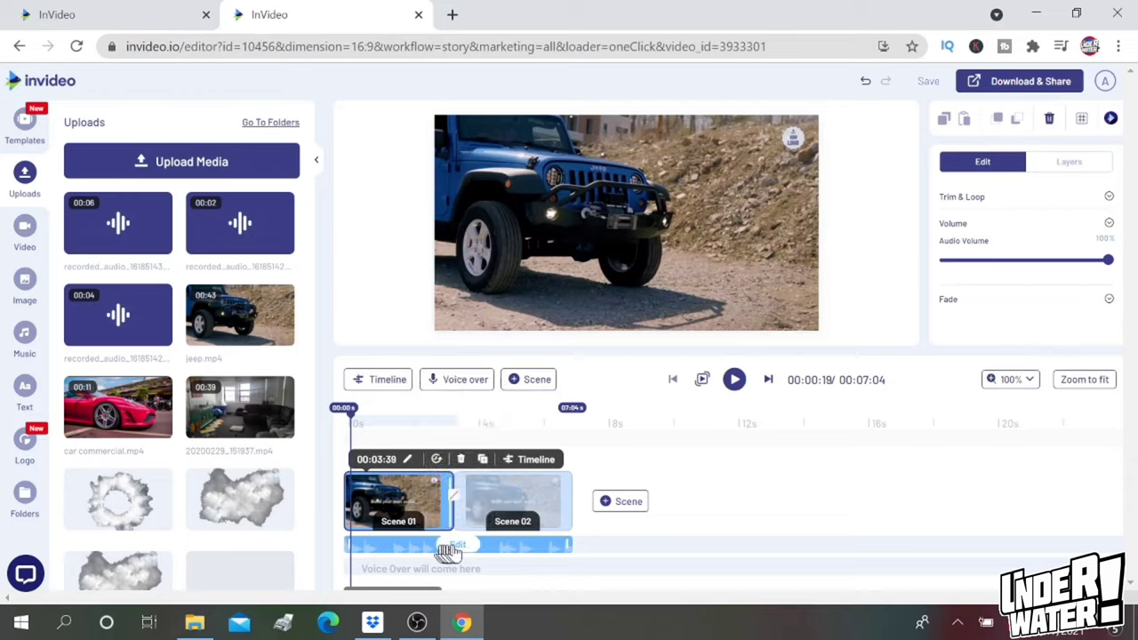
left_click(1068, 160)
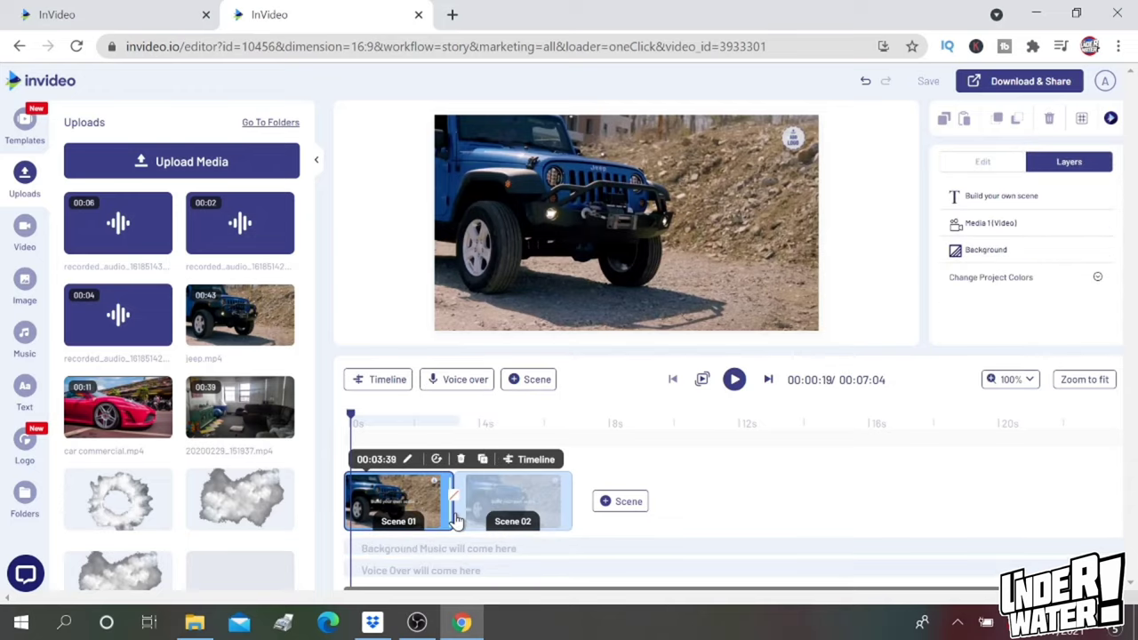
mouse_move(734, 380)
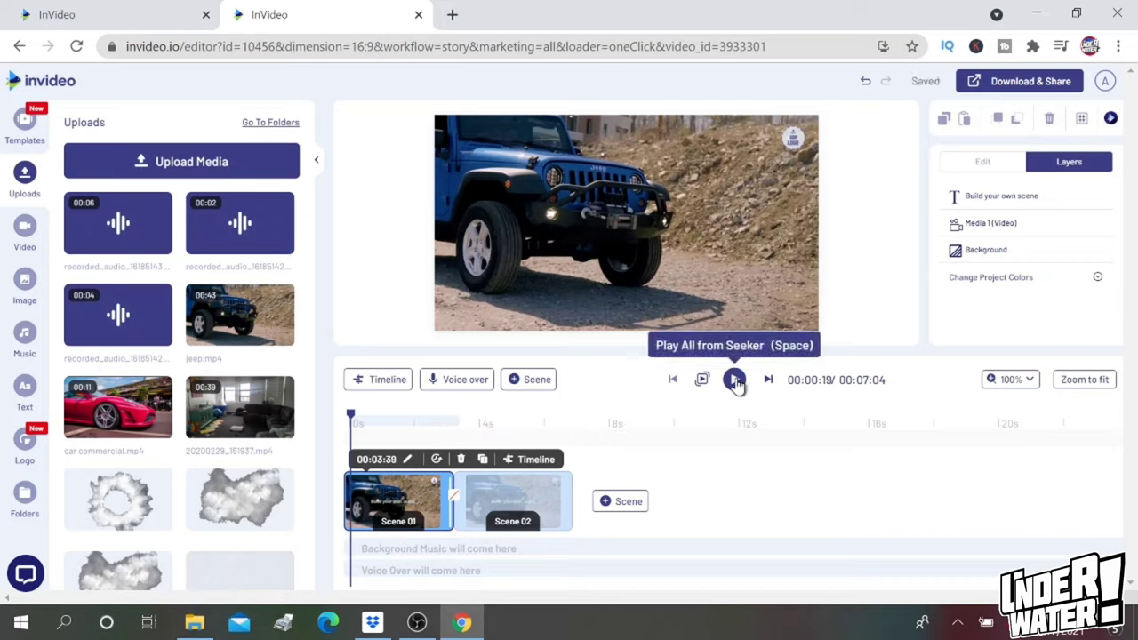
left_click(733, 381)
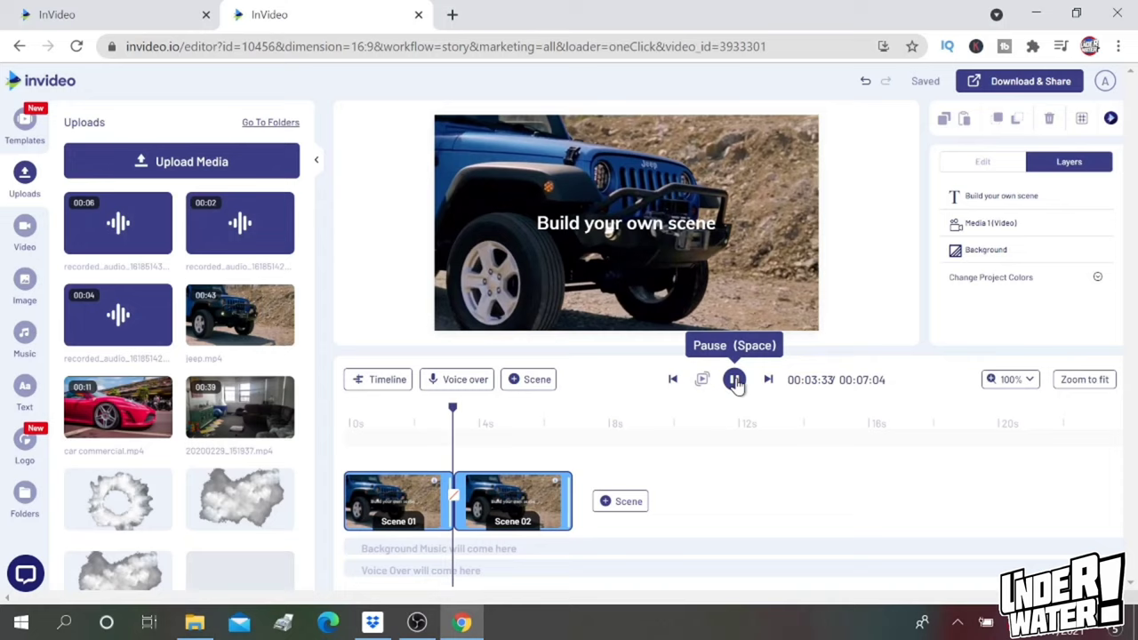
Pause the preview and remove Scene 02's 'Build your own scene' placeholder text
left_click(732, 380)
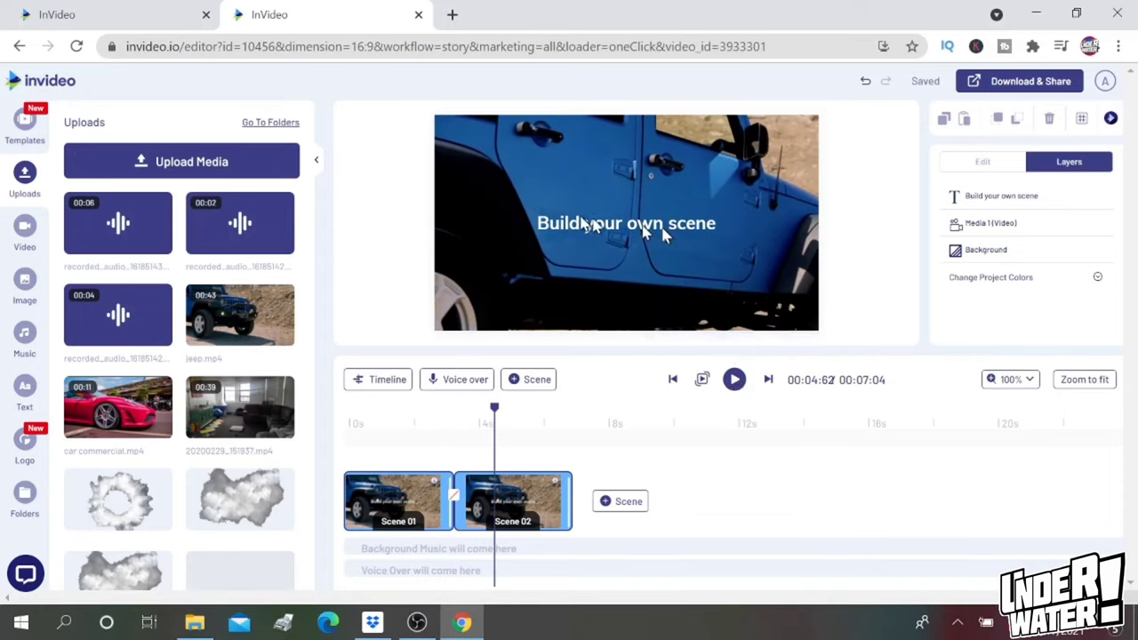
mouse_move(572, 222)
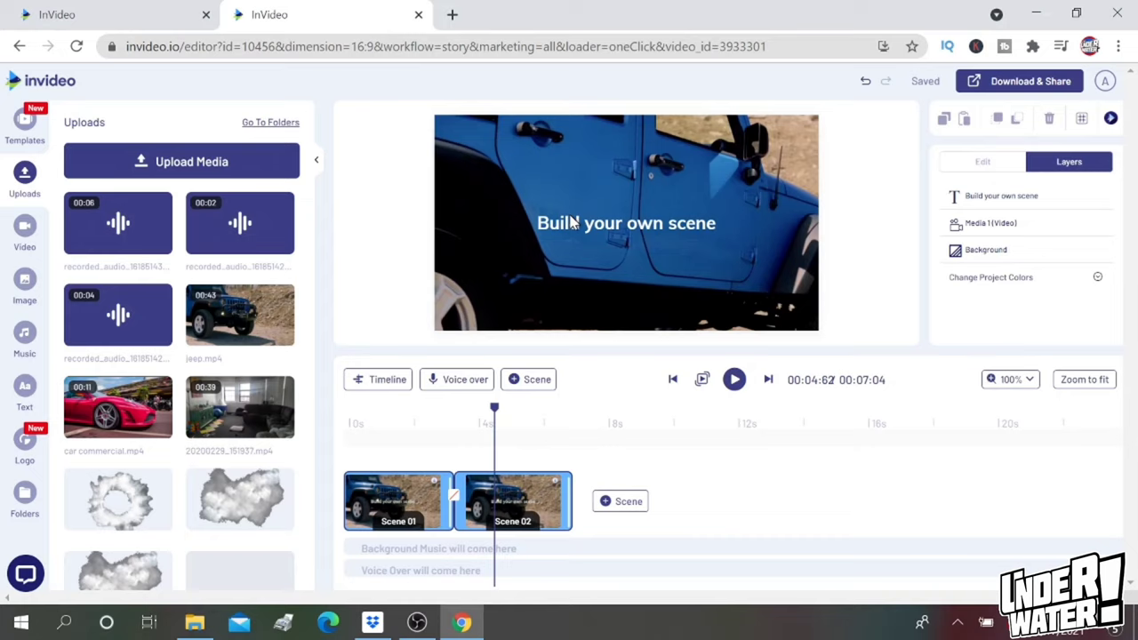
left_click(626, 224)
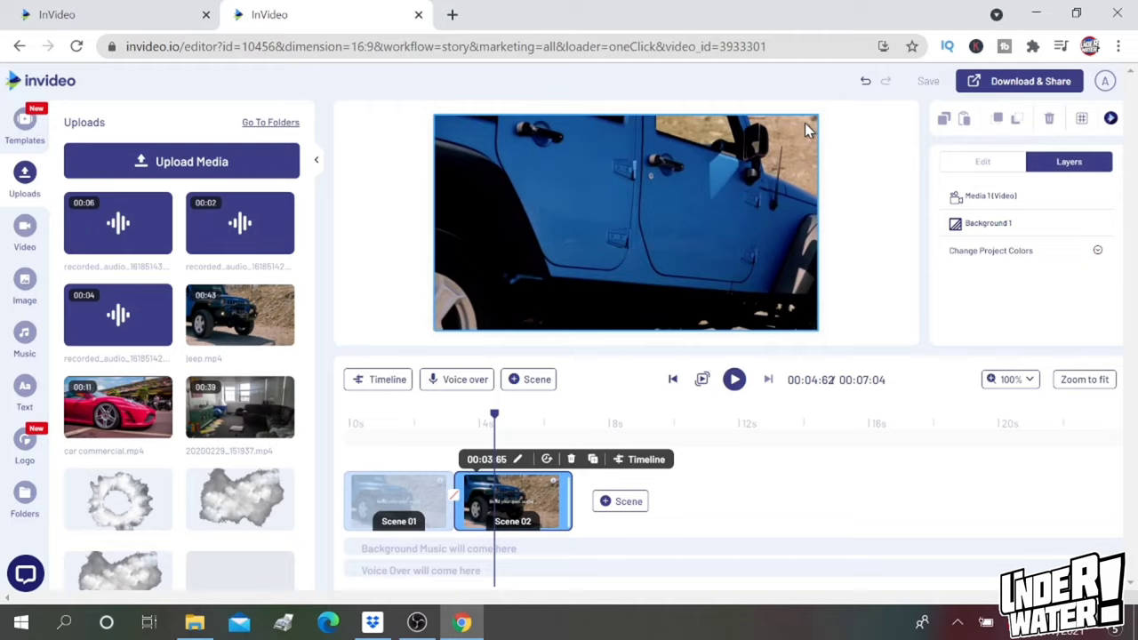
mouse_move(801, 128)
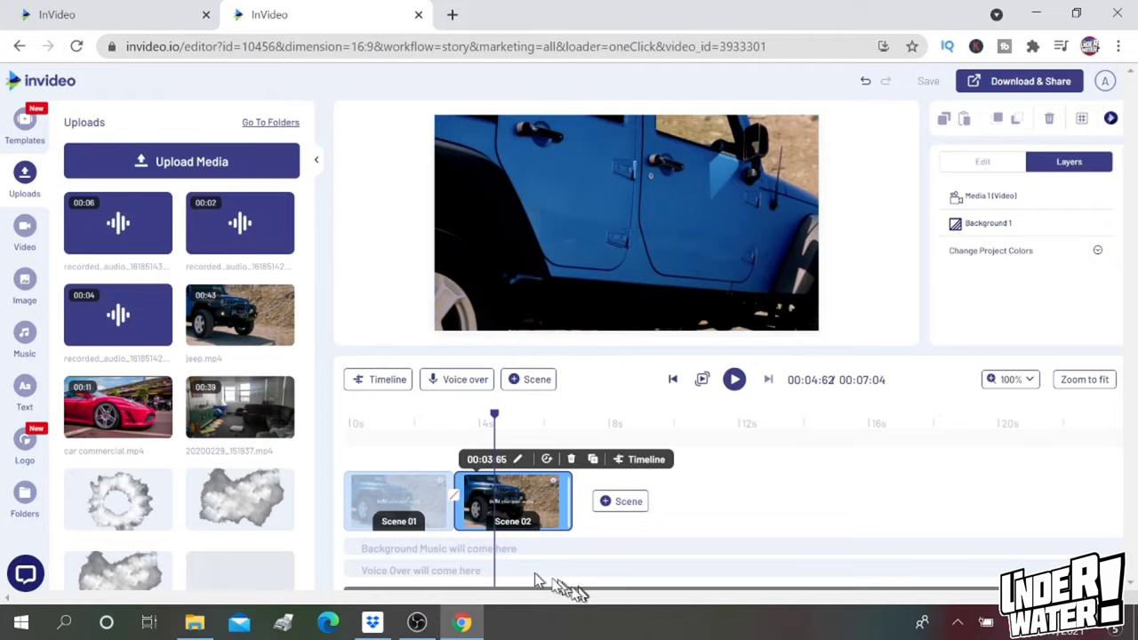
mouse_move(436, 525)
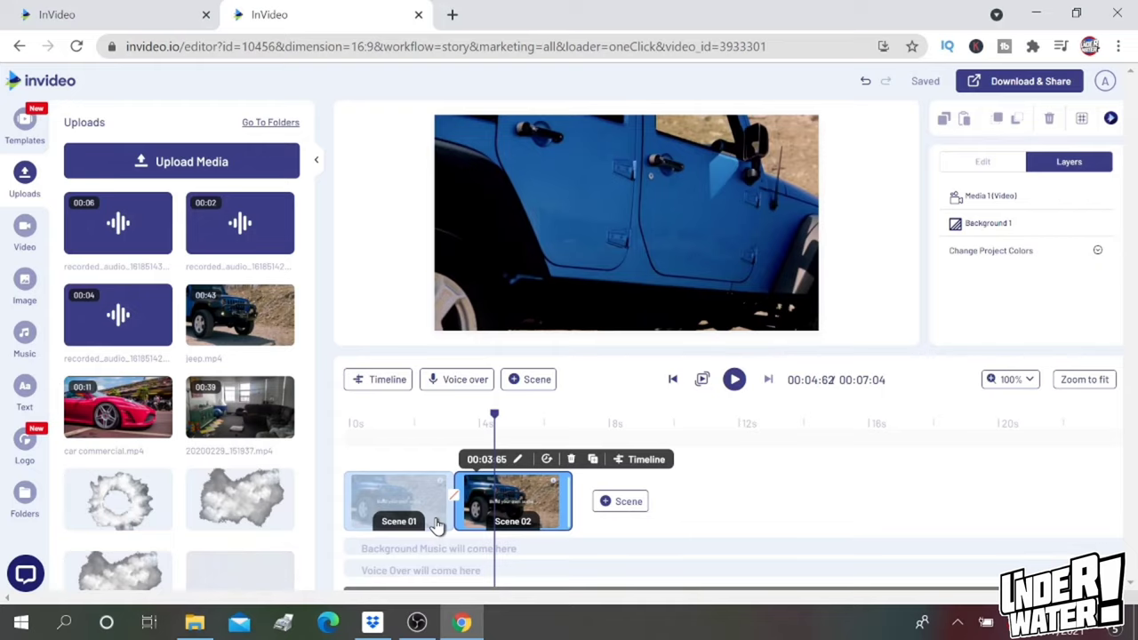
Add a blank third scene and fill it with the Jeep grille clip
left_click(621, 501)
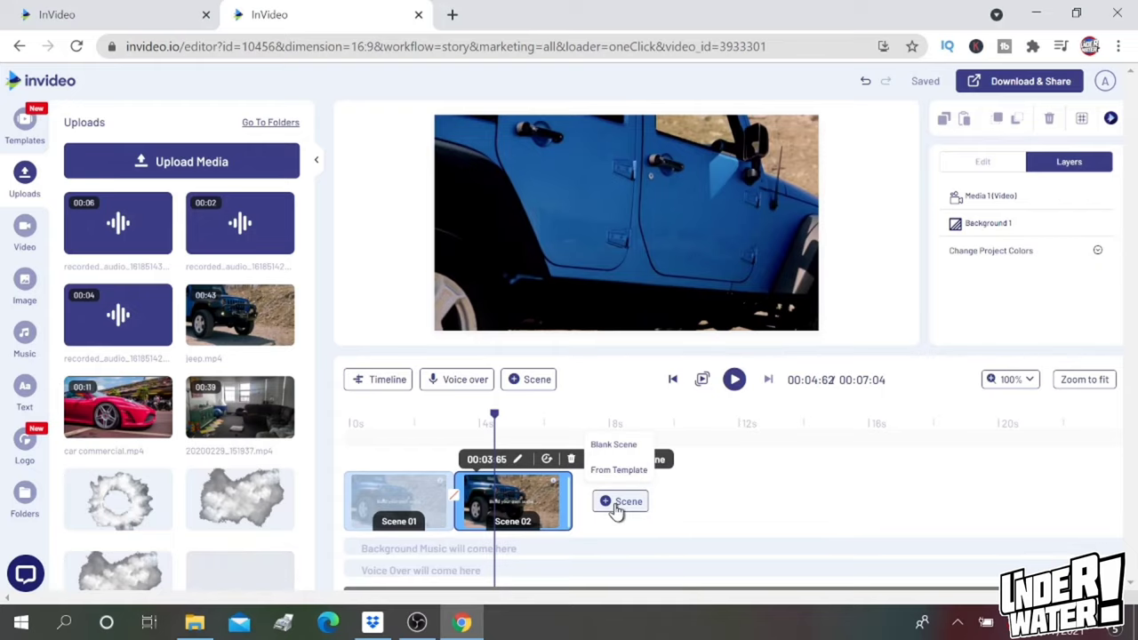
left_click(619, 502)
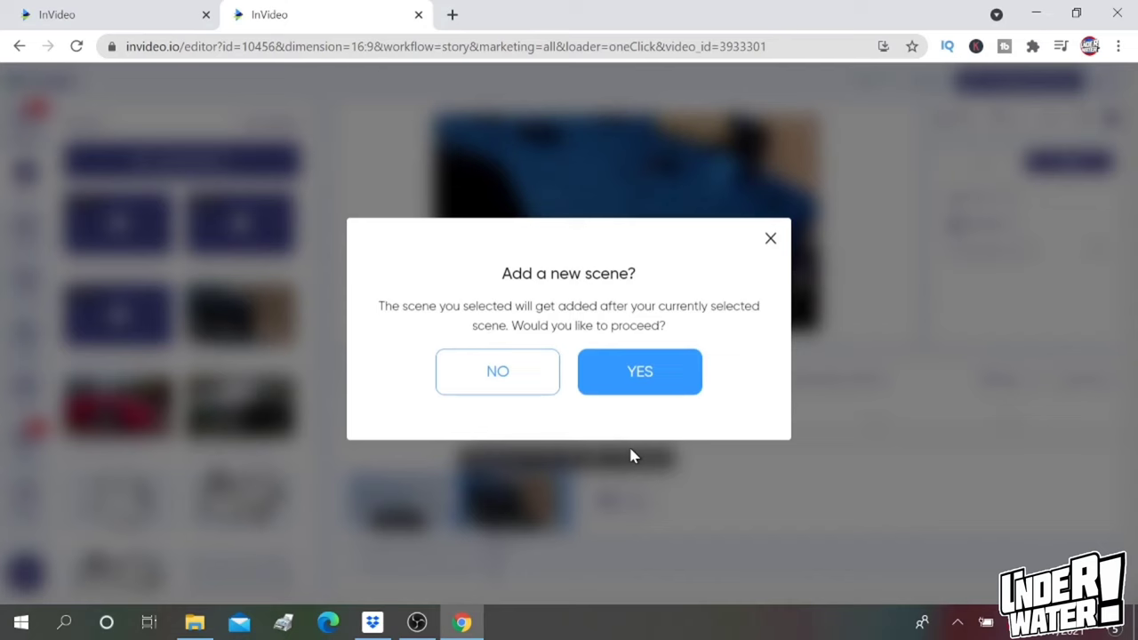
left_click(640, 372)
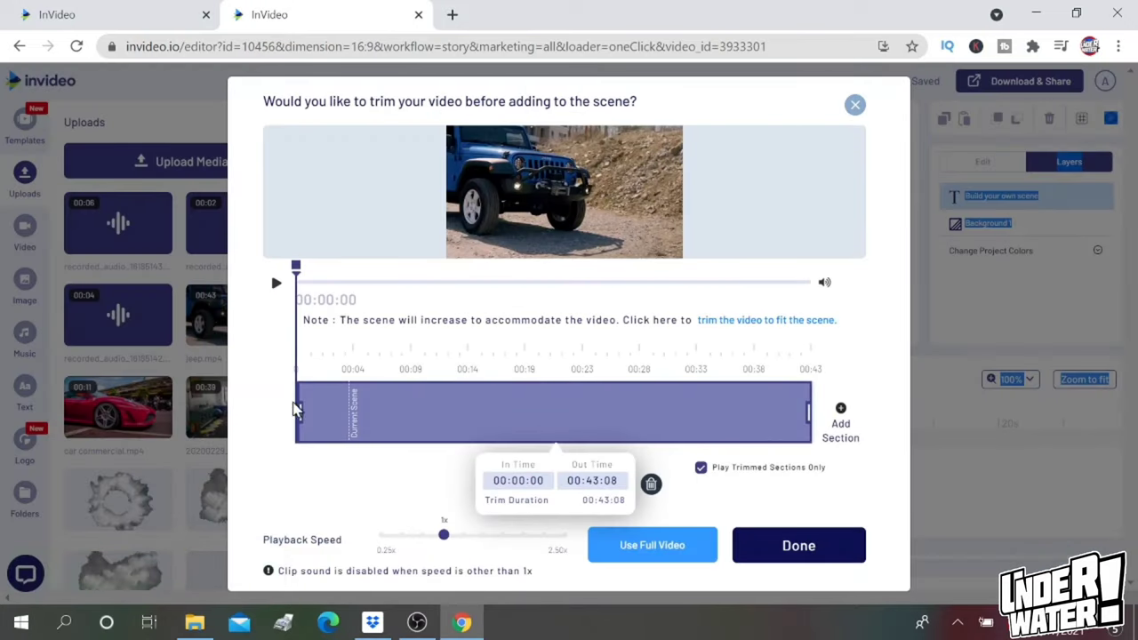
left_click(797, 544)
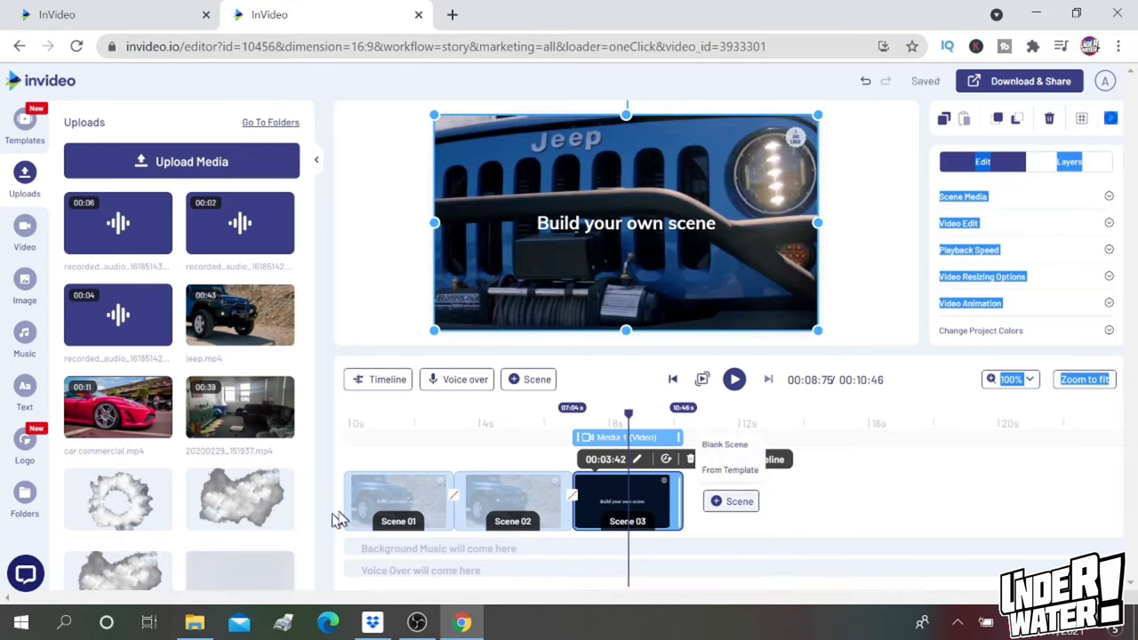
mouse_move(1064, 501)
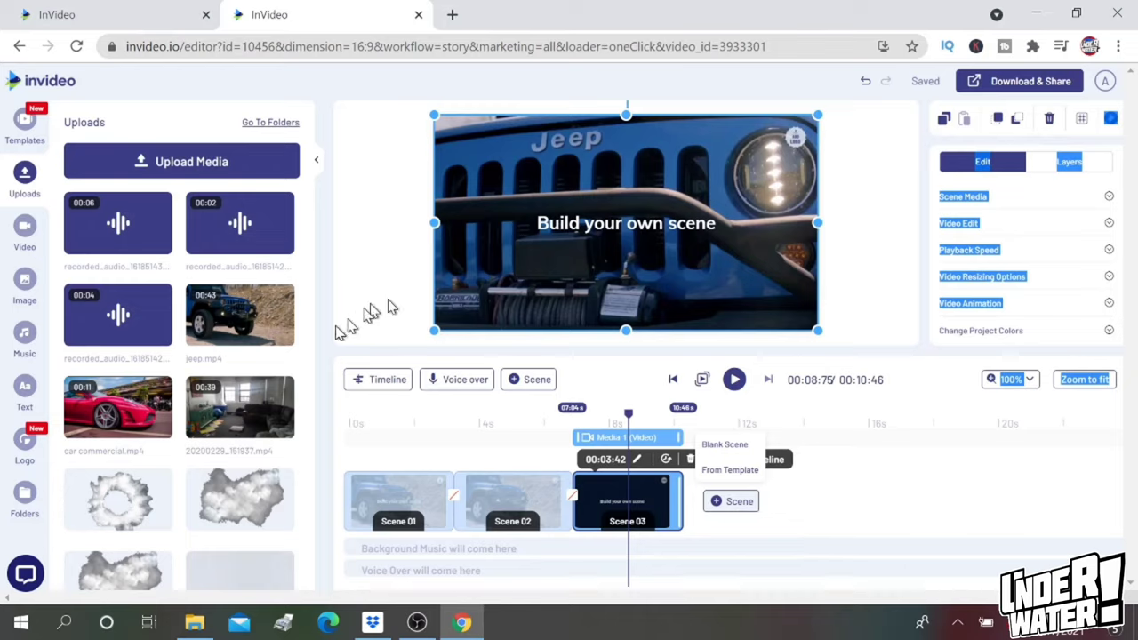
mouse_move(240, 316)
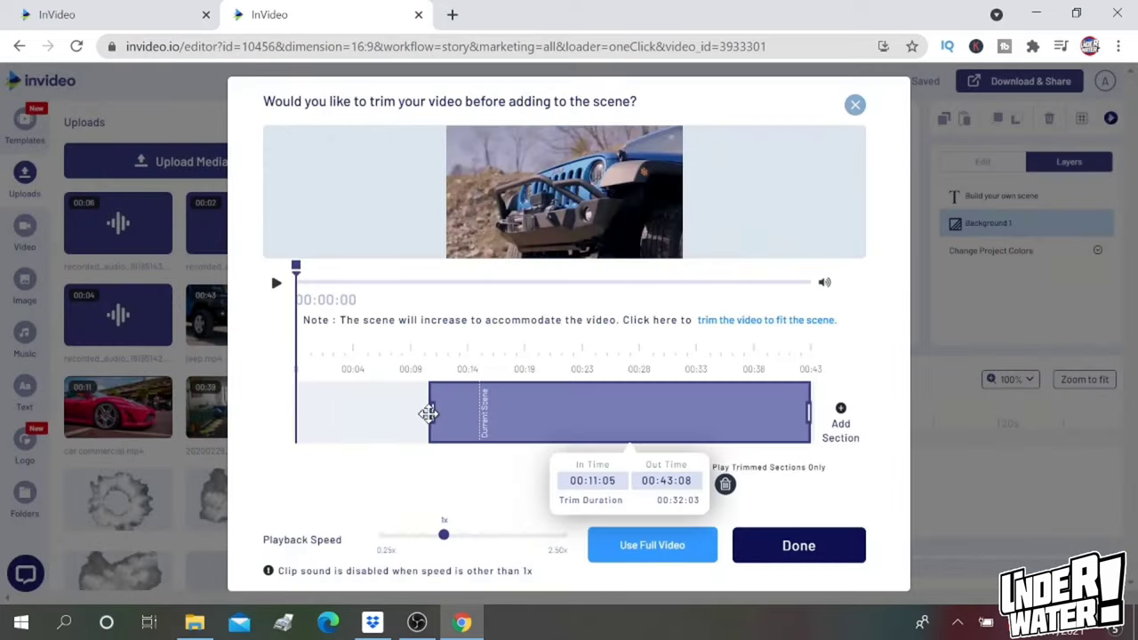
Add the driving clip as a fourth scene, trimmed to start around 00:15:29
left_click_drag(427, 412, 480, 418)
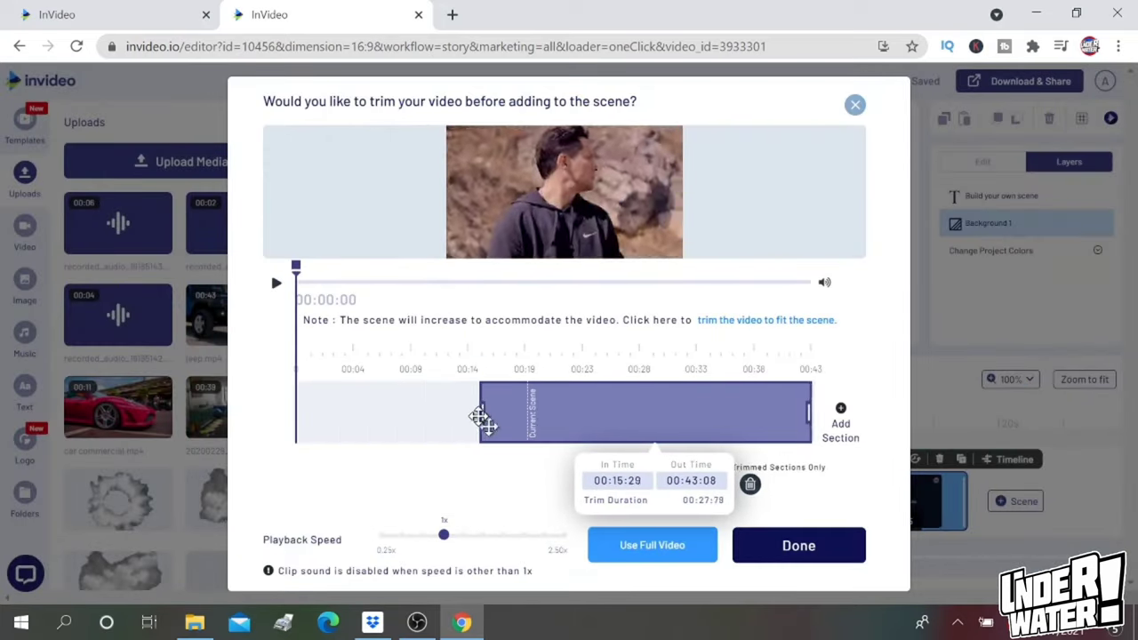
left_click(799, 544)
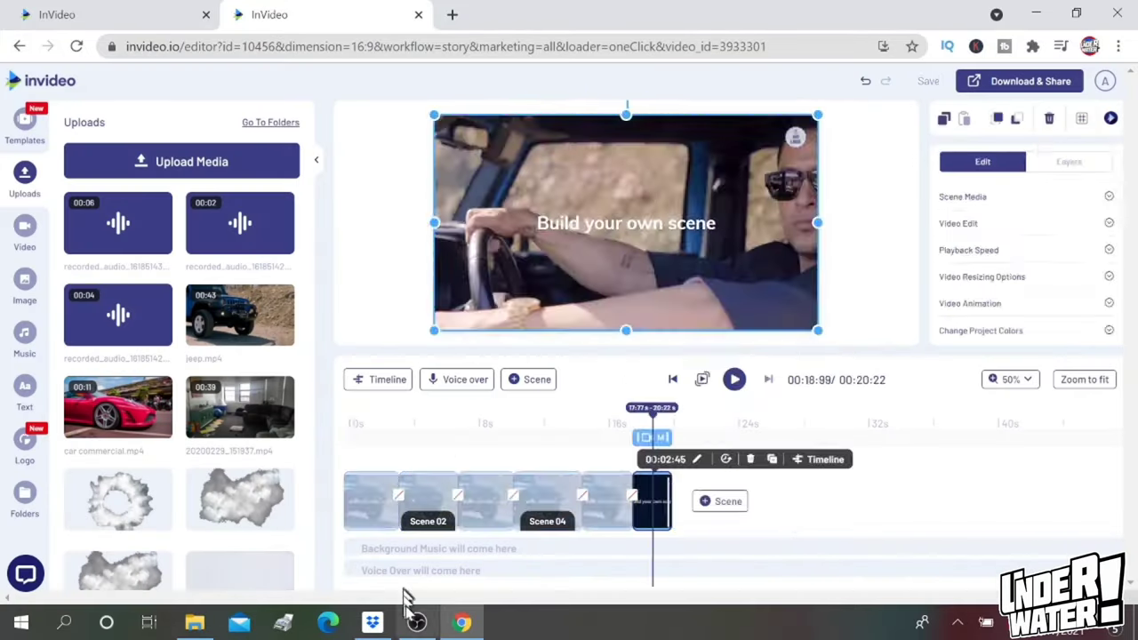
Return to the first scene of the twelve-scene, 46-second timeline
left_click(732, 381)
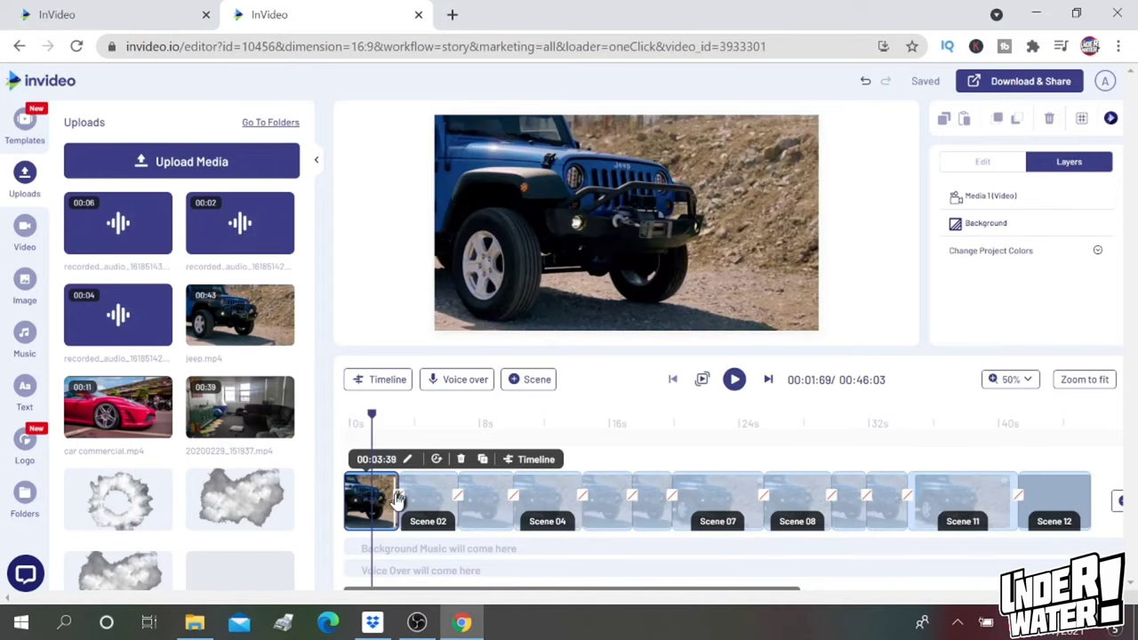
Apply a Fade transition at the scene boundary from the transition list
left_click(396, 495)
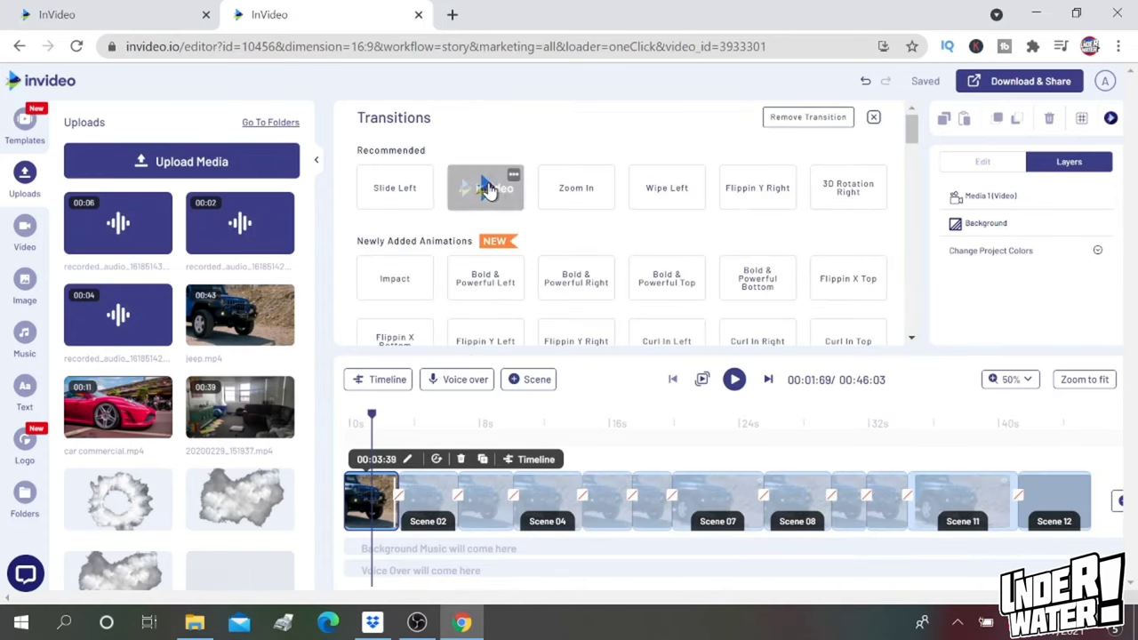
left_click(872, 117)
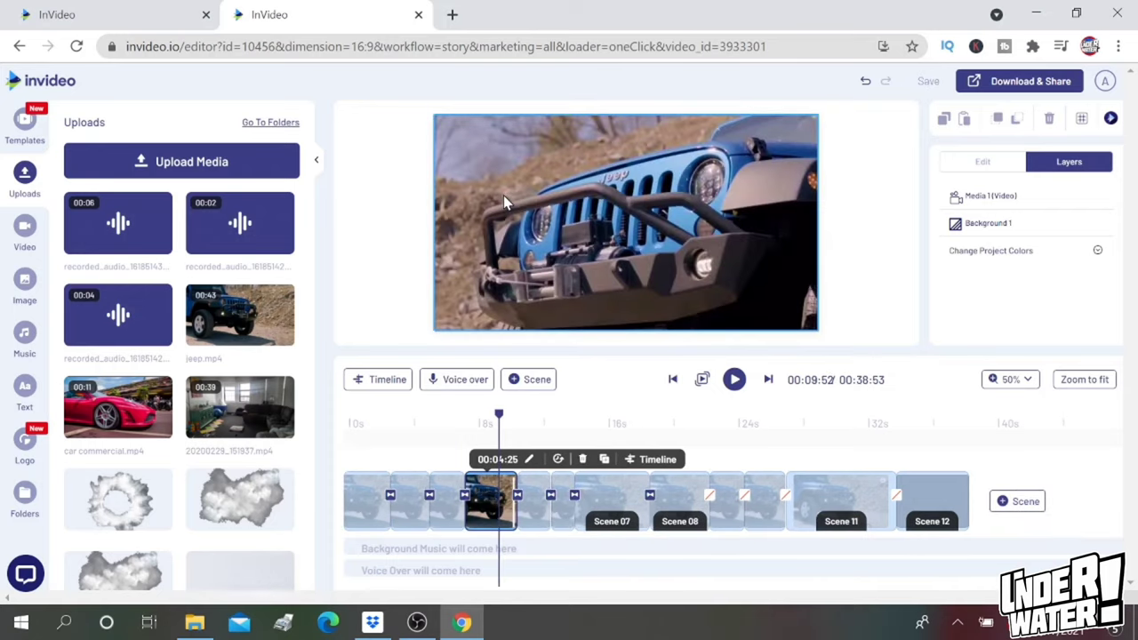
mouse_move(738, 448)
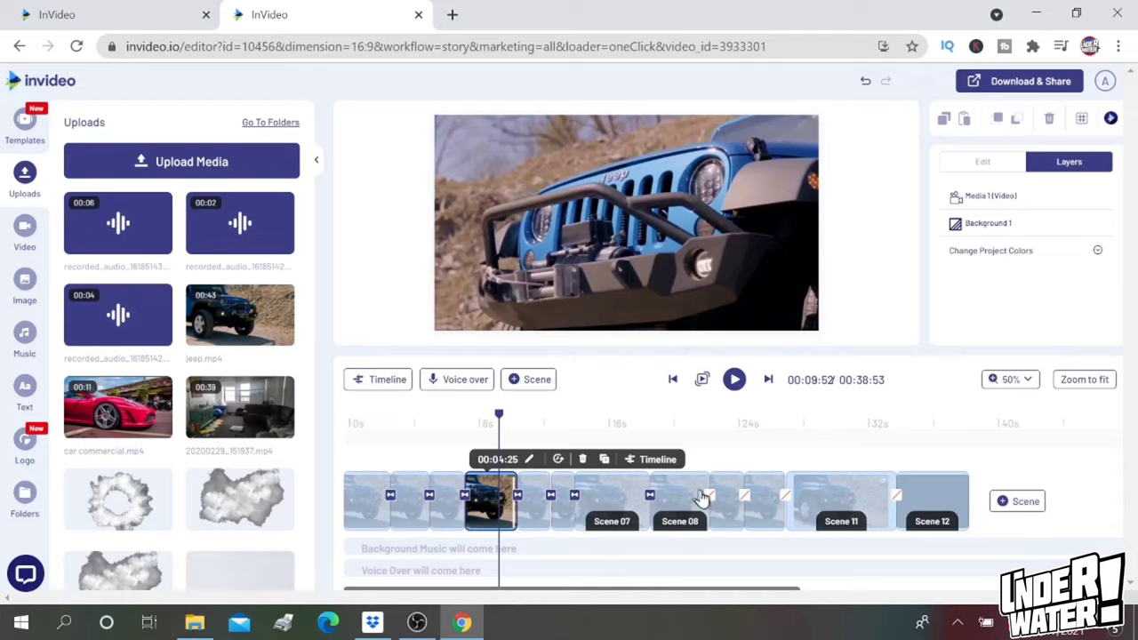
mouse_move(708, 497)
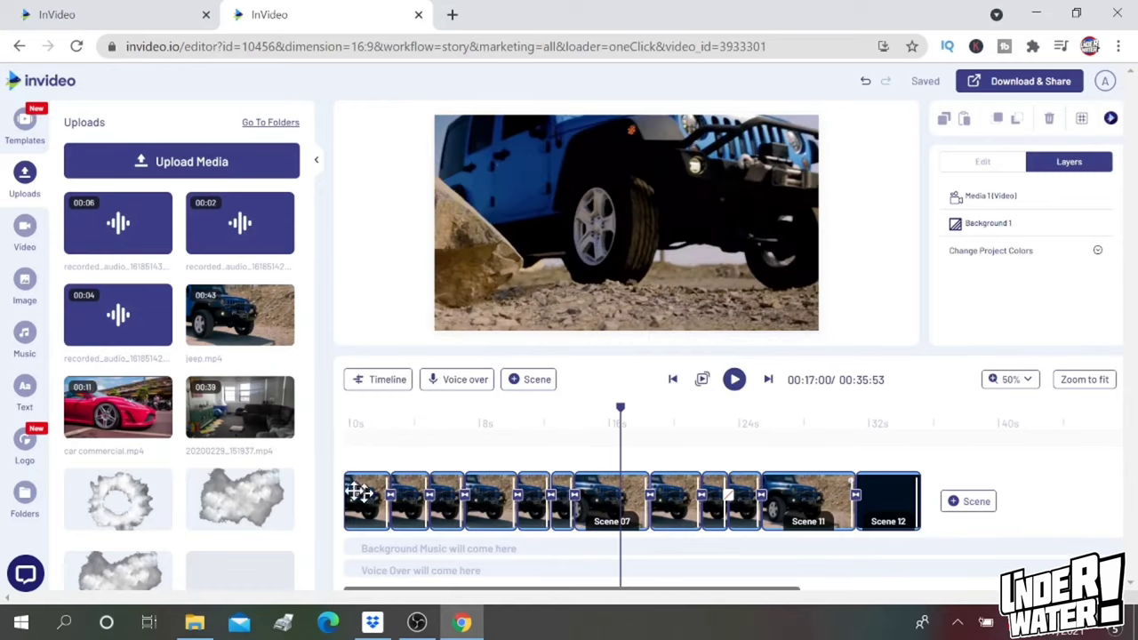
mouse_move(359, 494)
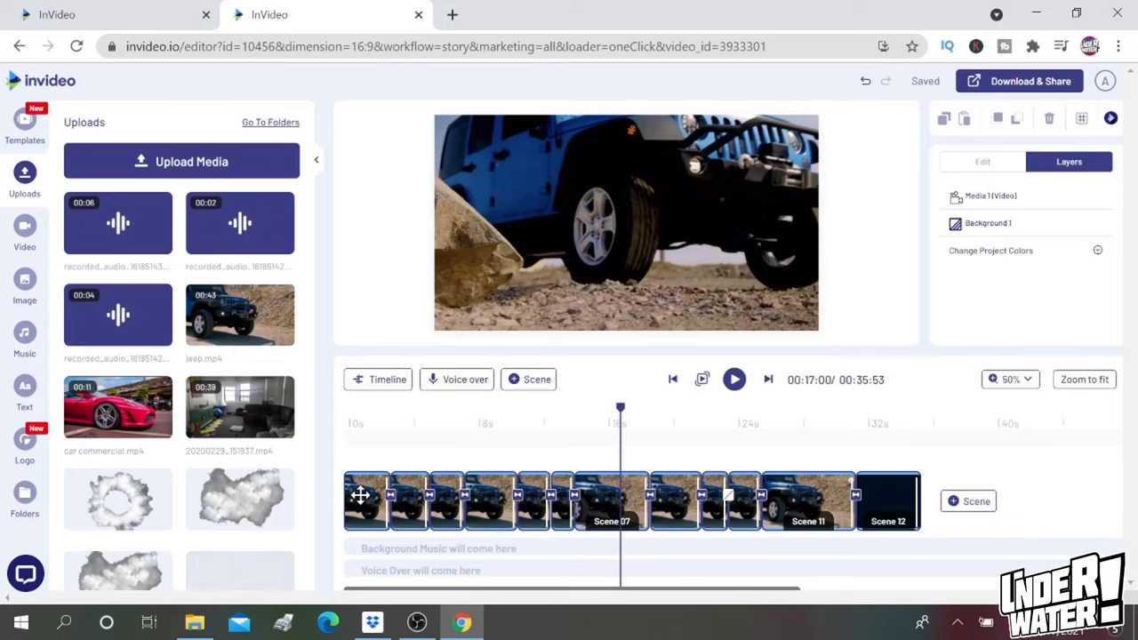
mouse_move(857, 501)
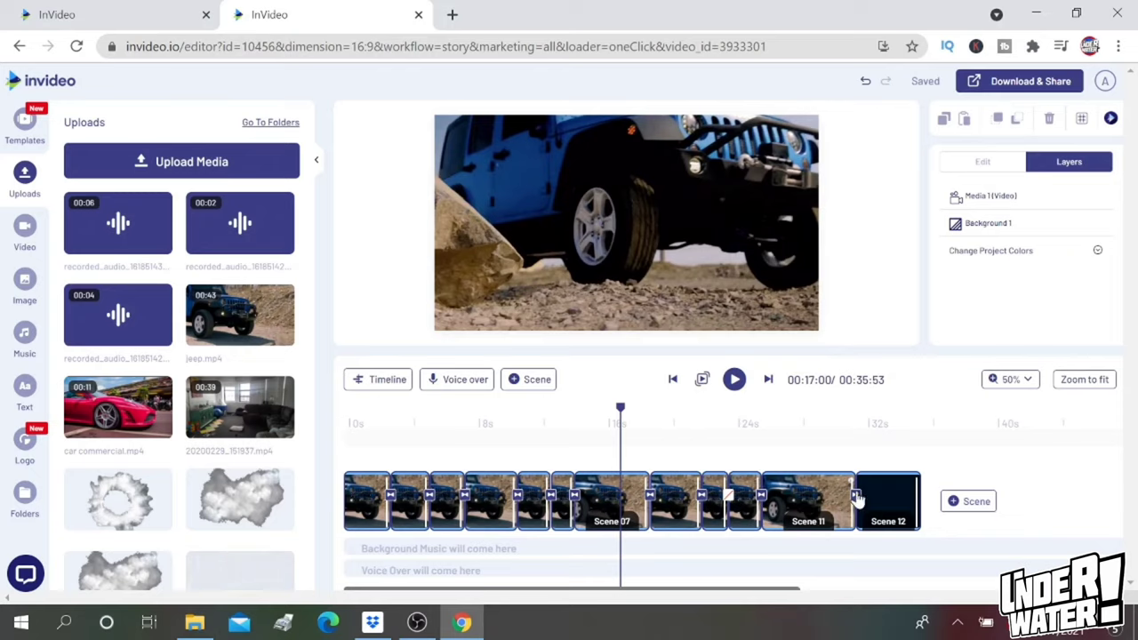
mouse_move(857, 494)
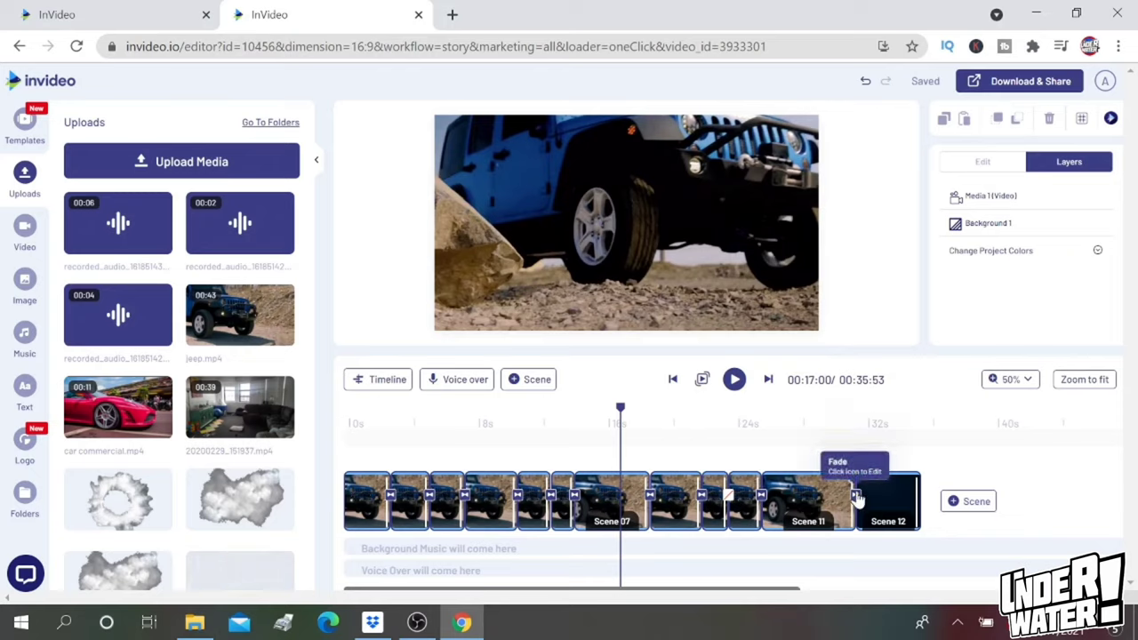
mouse_move(338, 512)
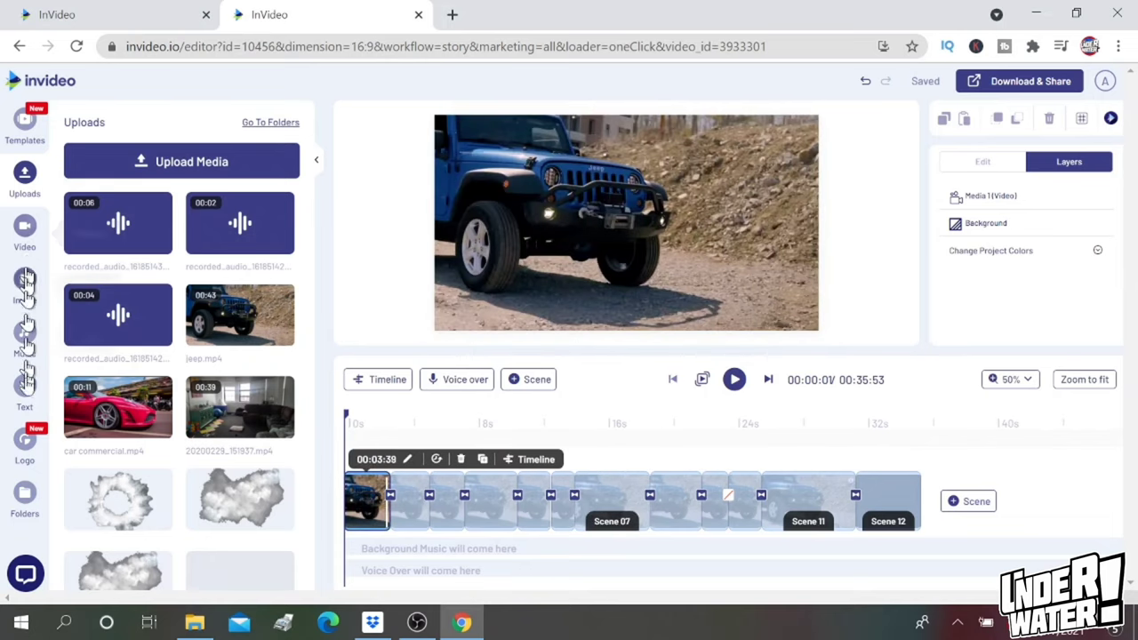
Add a heading reading 'The All New Jeep Dorado' to the first scene and preview it
left_click(25, 391)
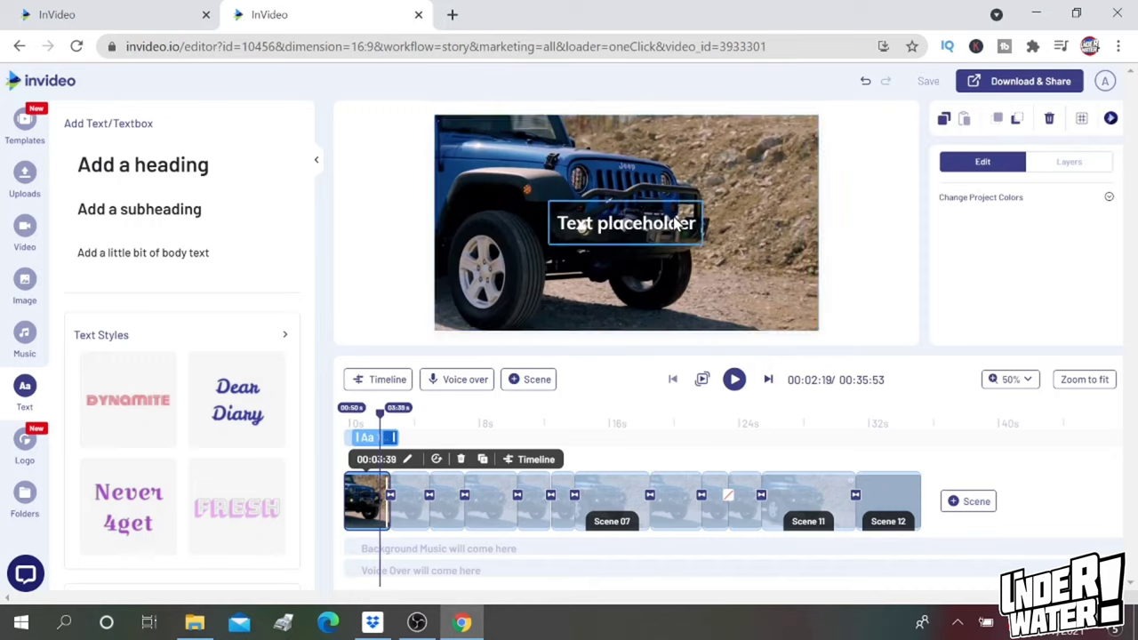
left_click(626, 225)
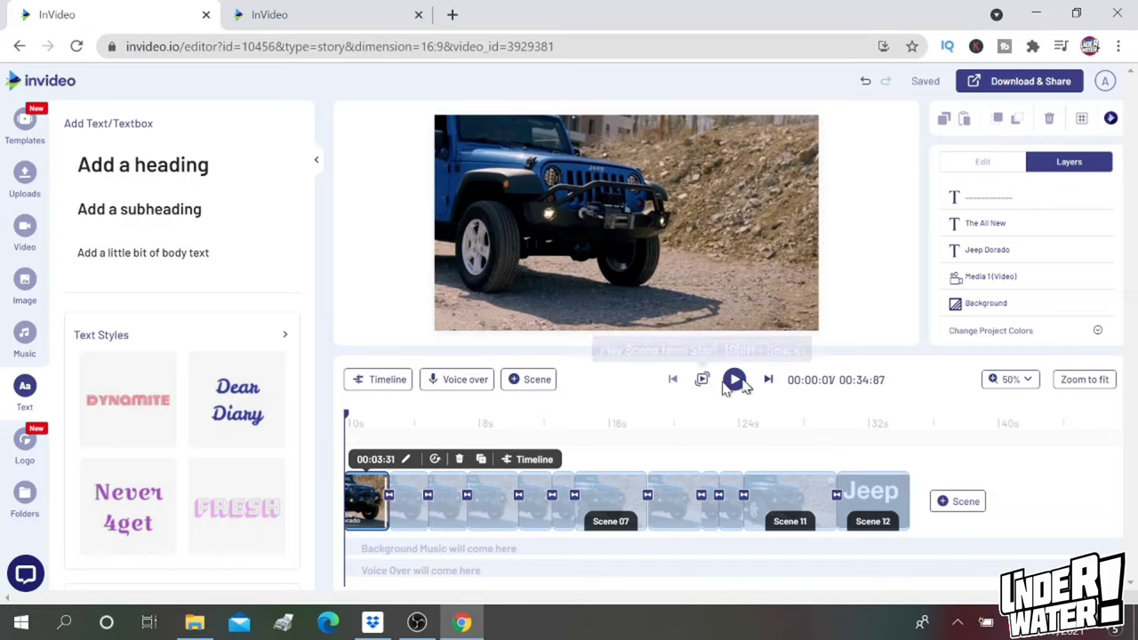
left_click(733, 380)
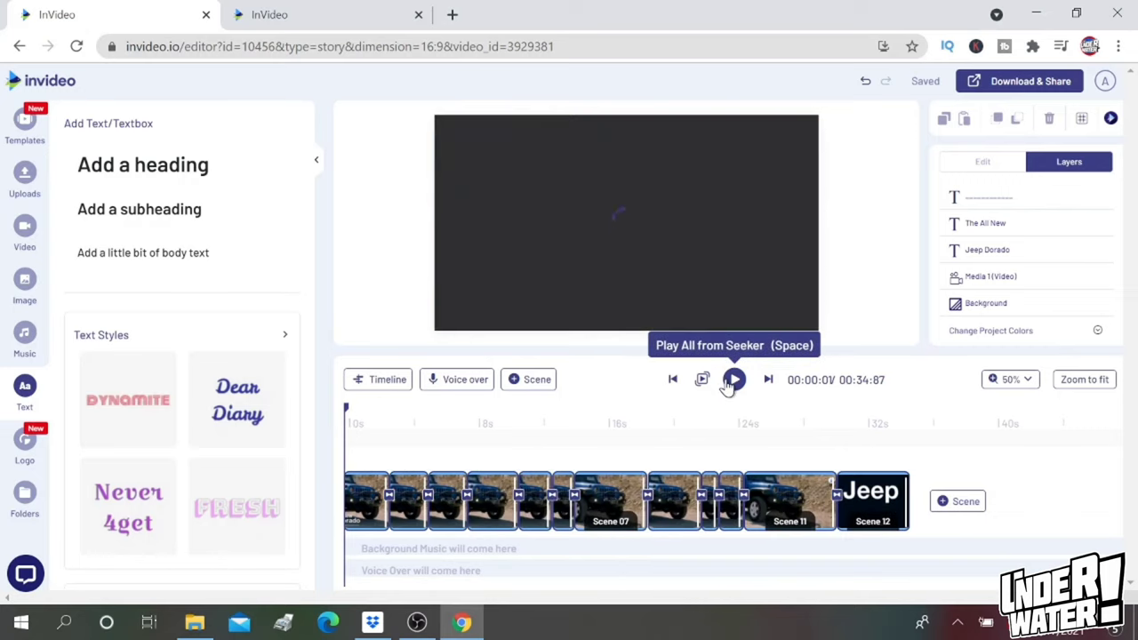
left_click(733, 380)
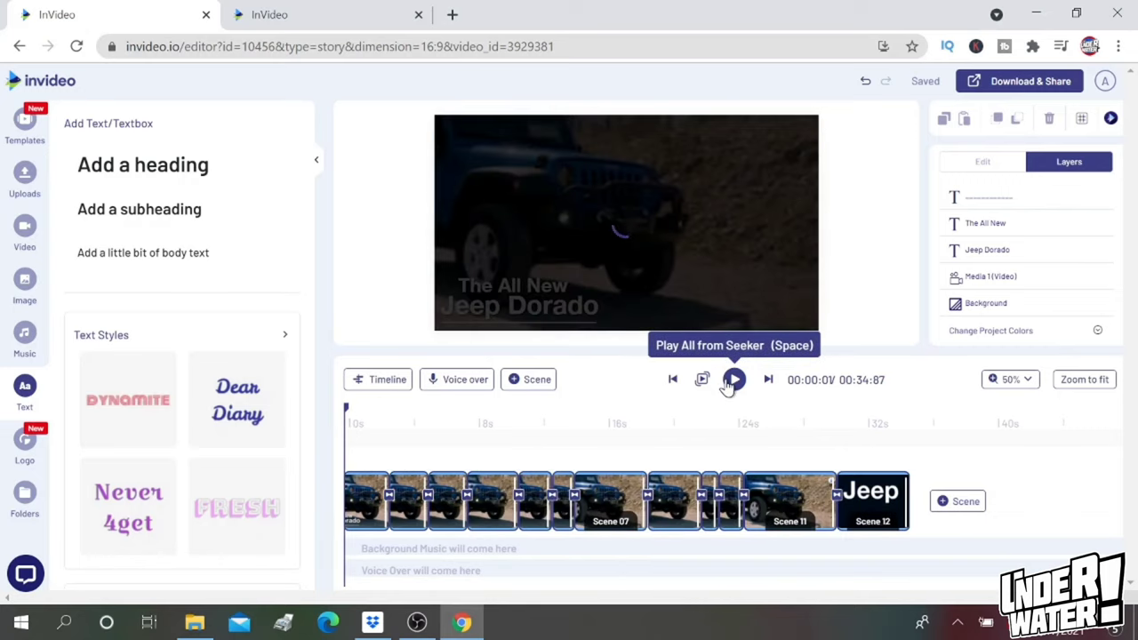
left_click(733, 380)
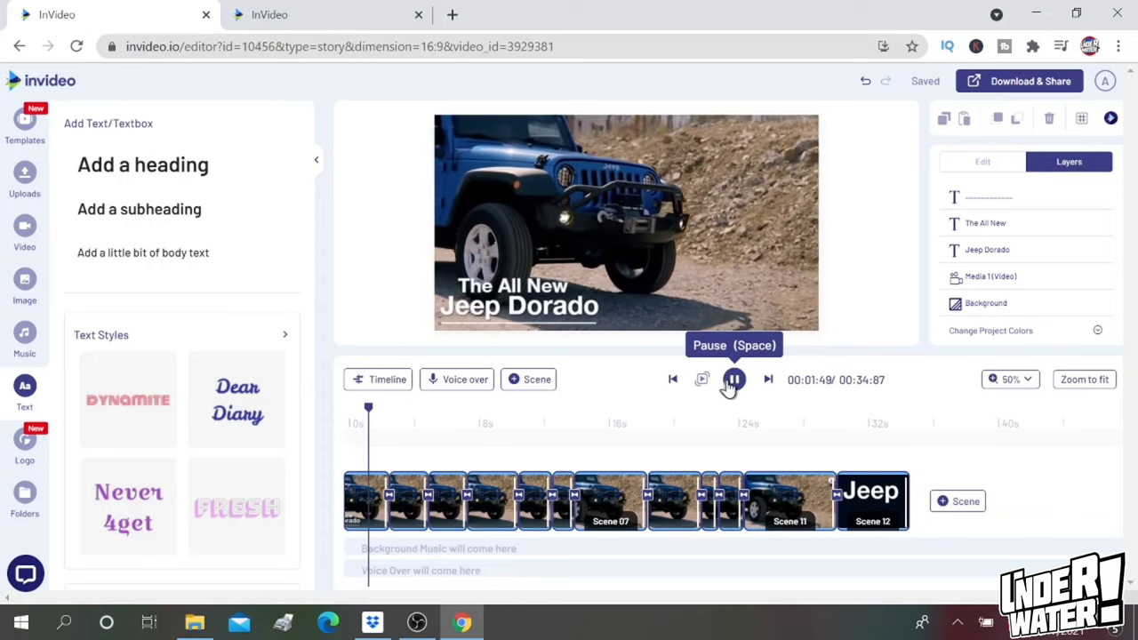
left_click(733, 380)
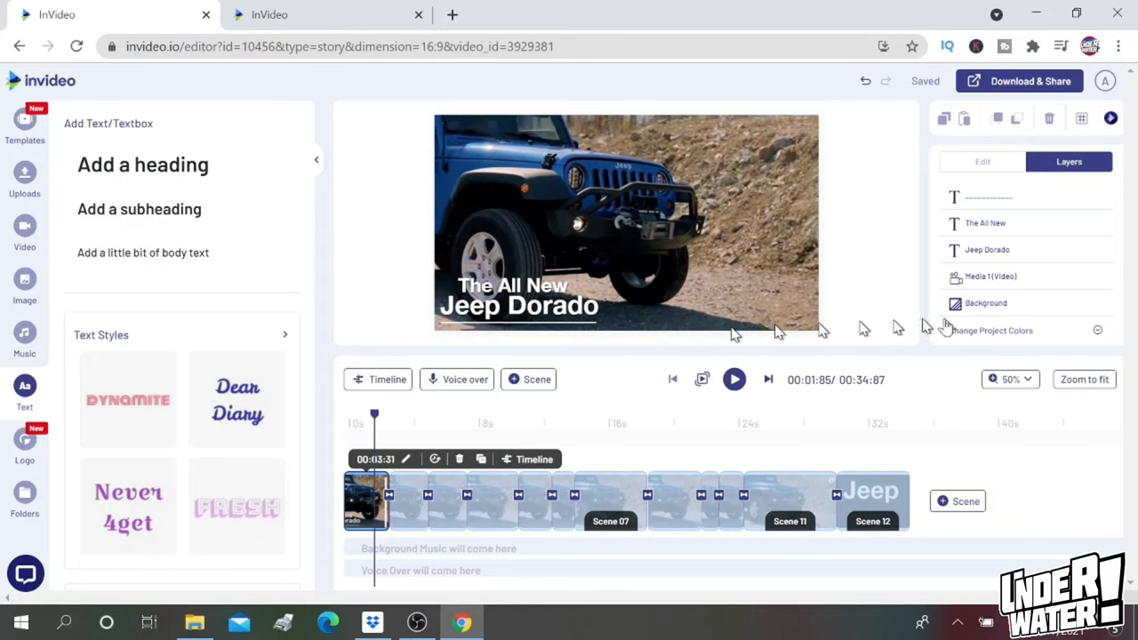
Set the intro title's In animation to Shift From Down, then return to the start
left_click(519, 306)
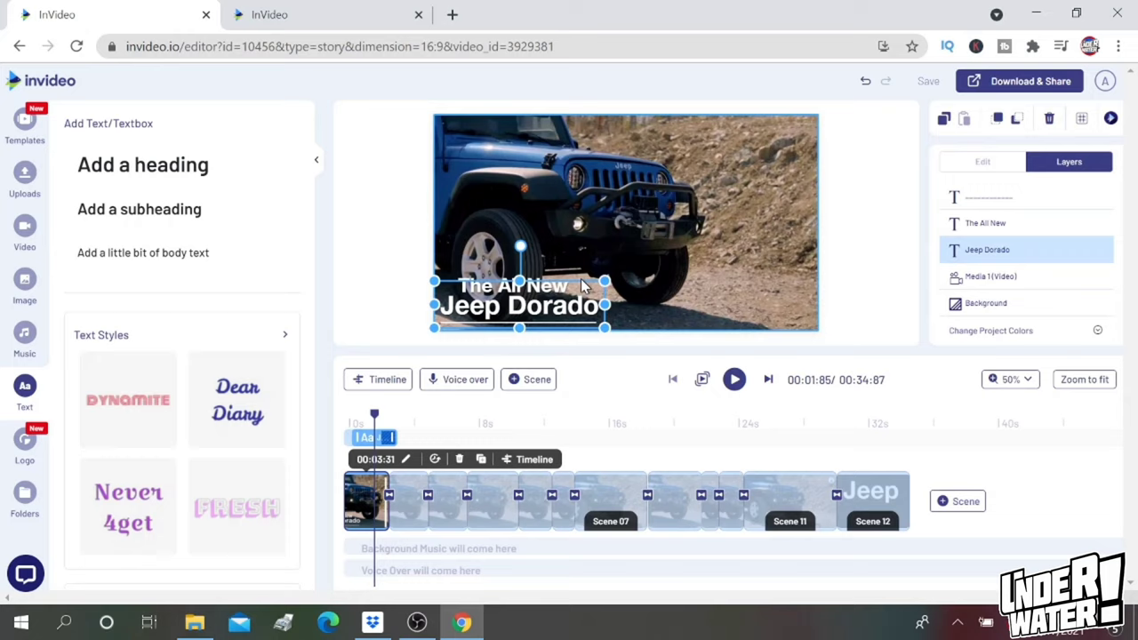
left_click(982, 160)
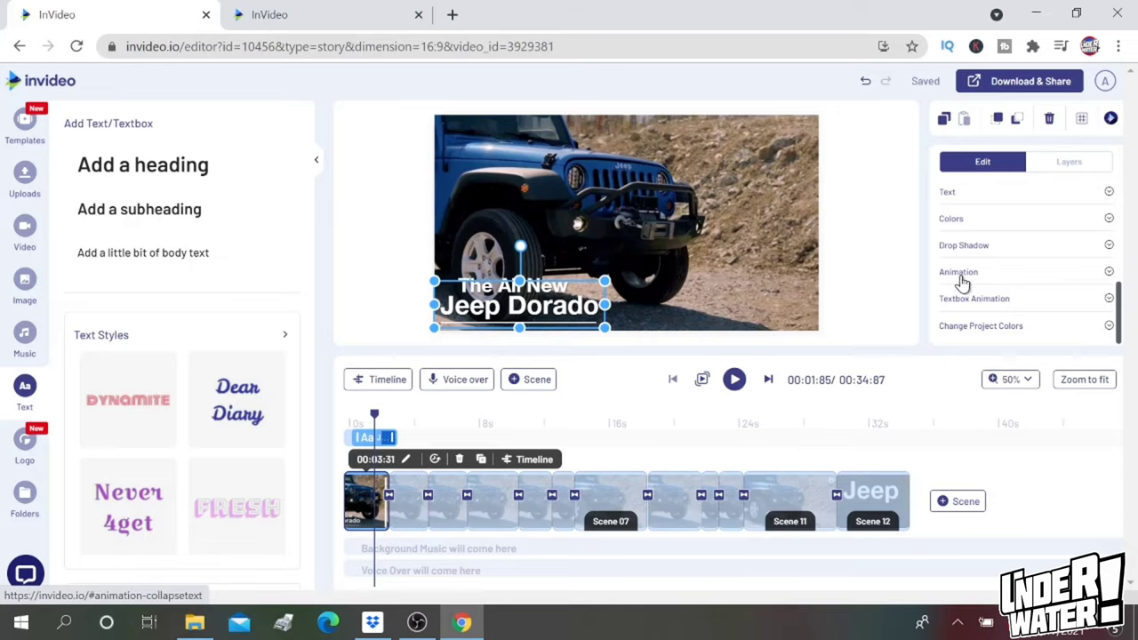
left_click(958, 272)
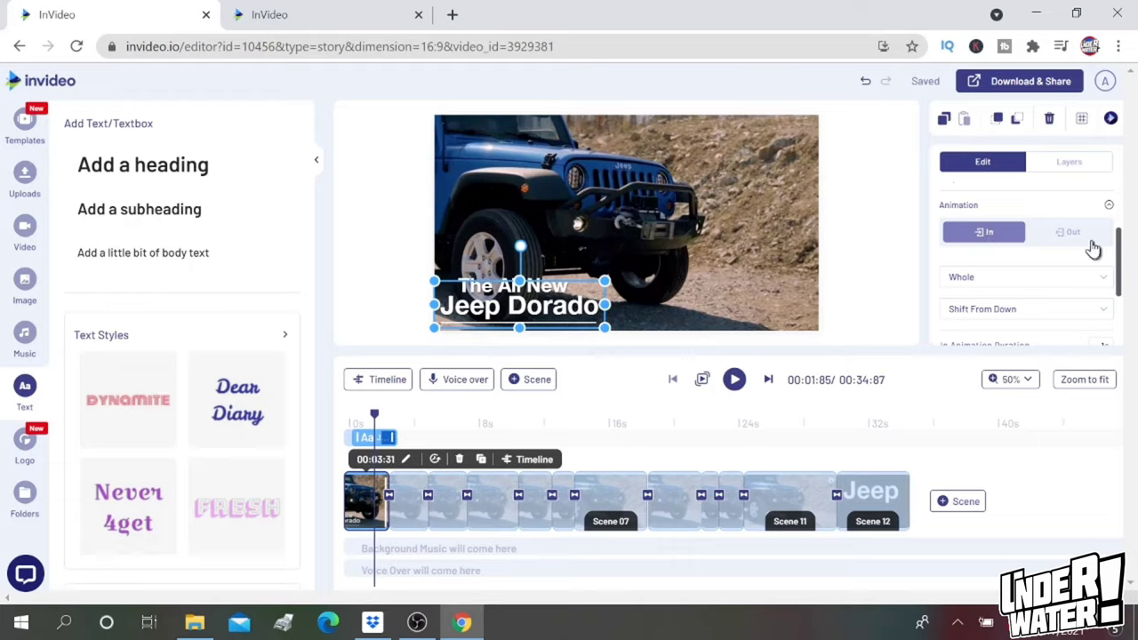
left_click(1070, 231)
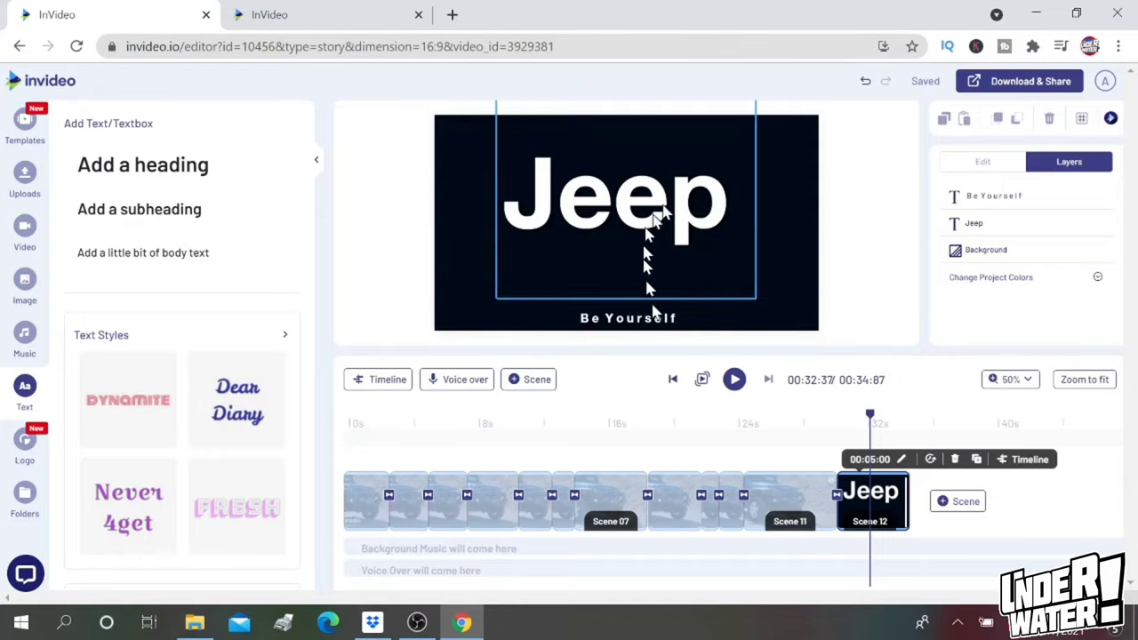
mouse_move(679, 198)
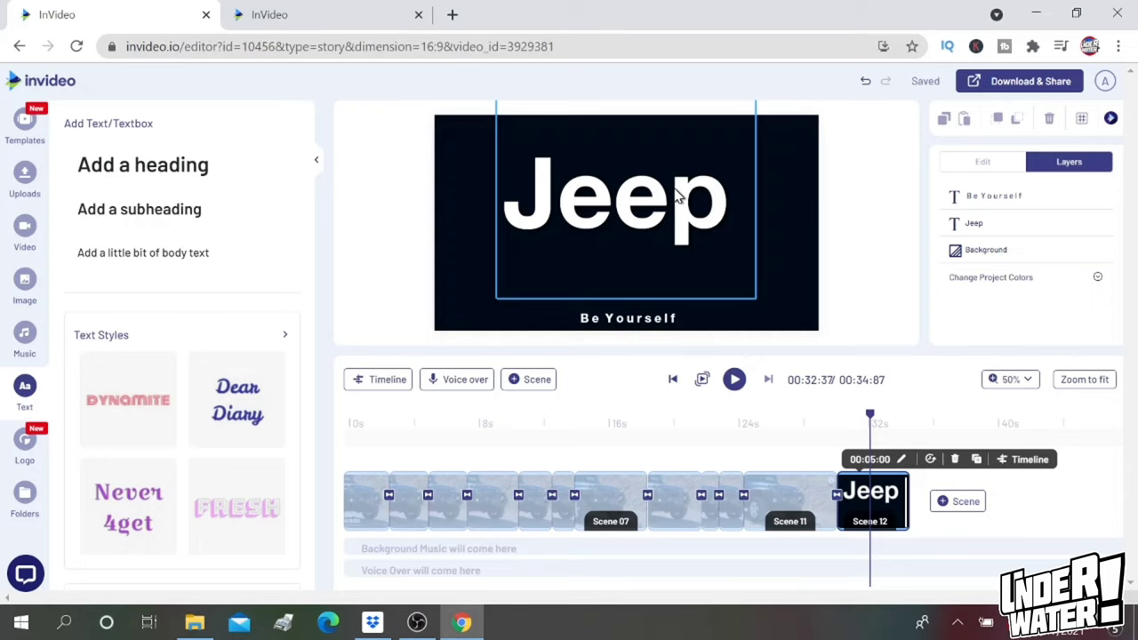
left_click(628, 319)
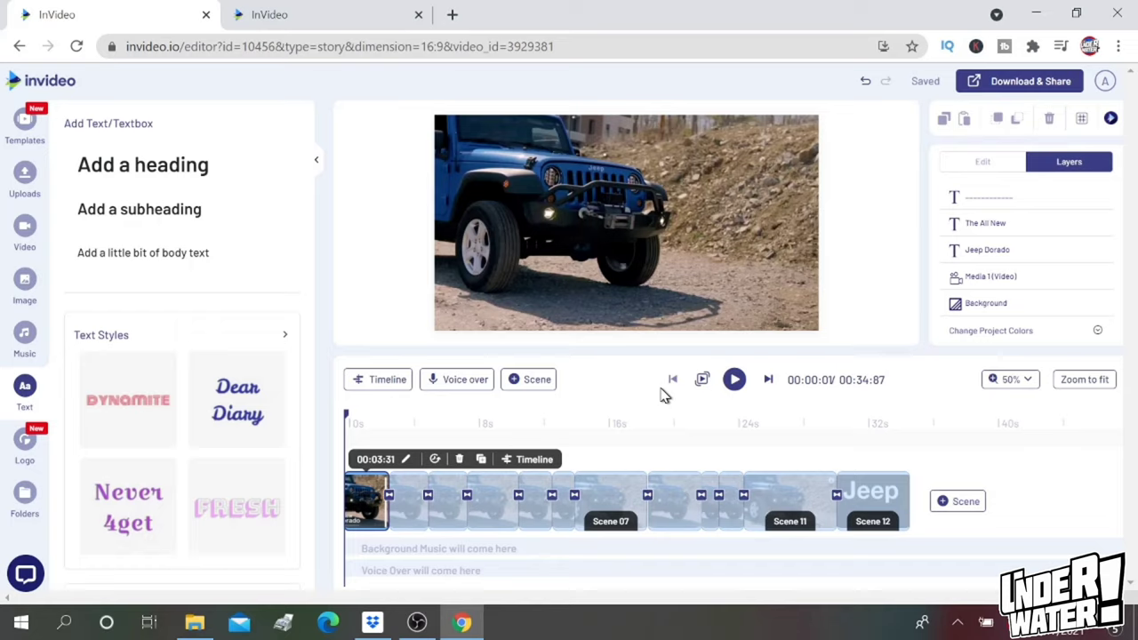
mouse_move(25, 336)
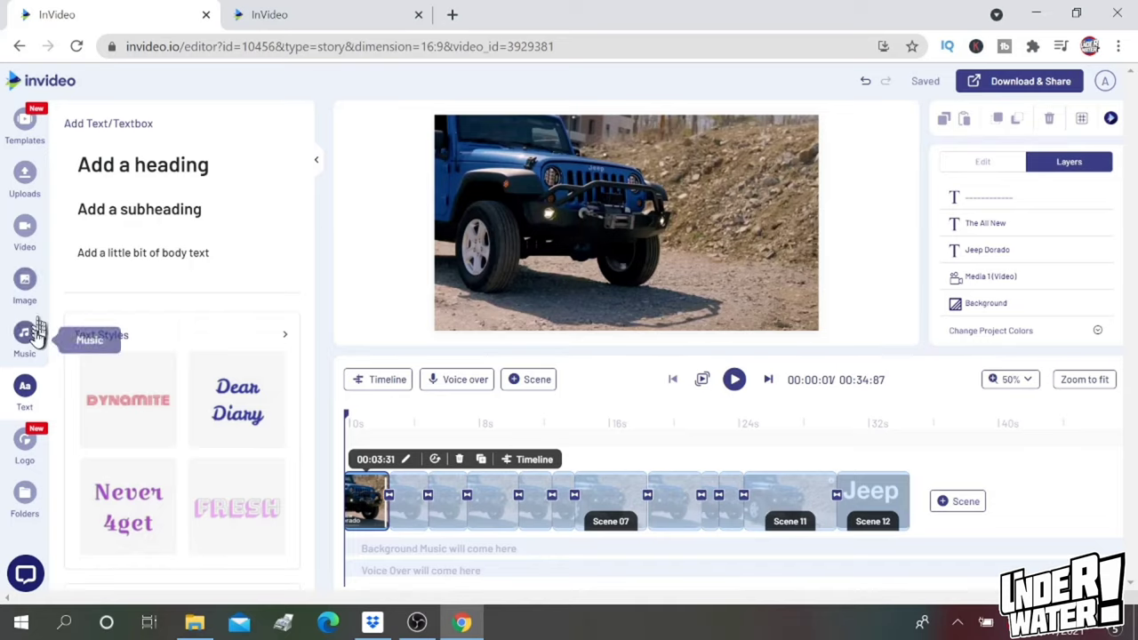
Add the Rock track 'Stomp No Vocals' as background music across the whole video
left_click(25, 334)
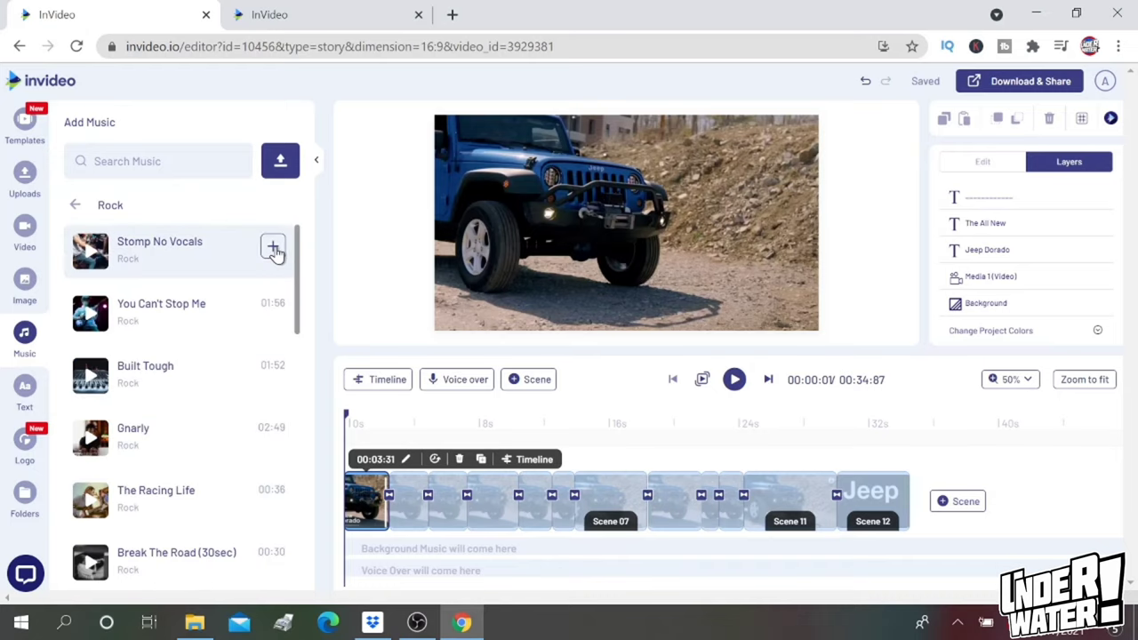
left_click(274, 247)
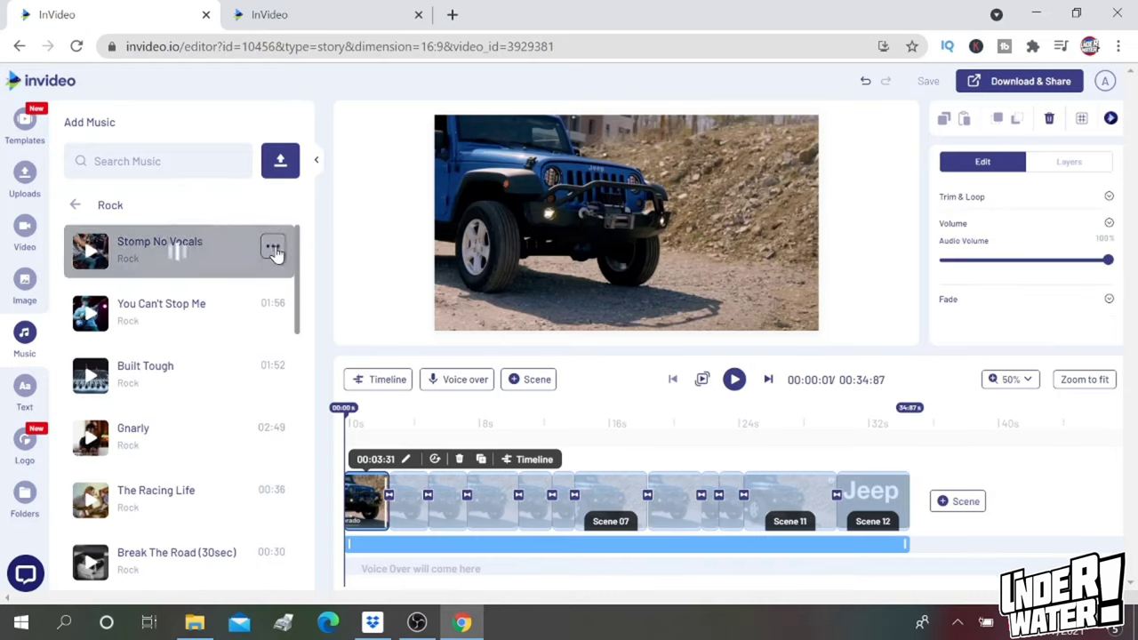
left_click(273, 246)
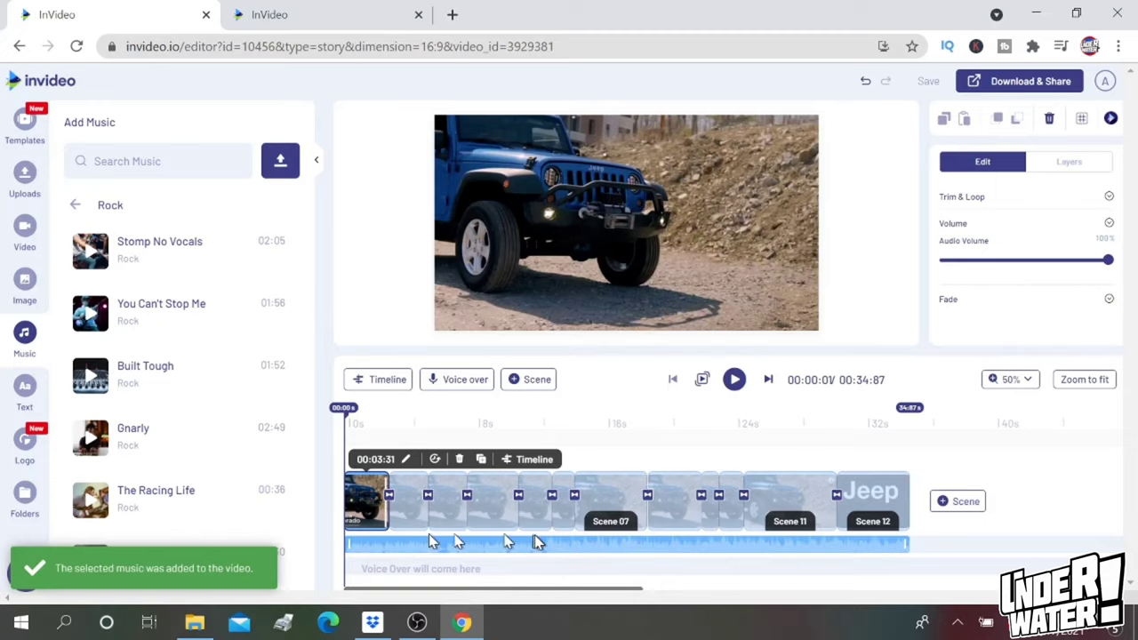
mouse_move(538, 540)
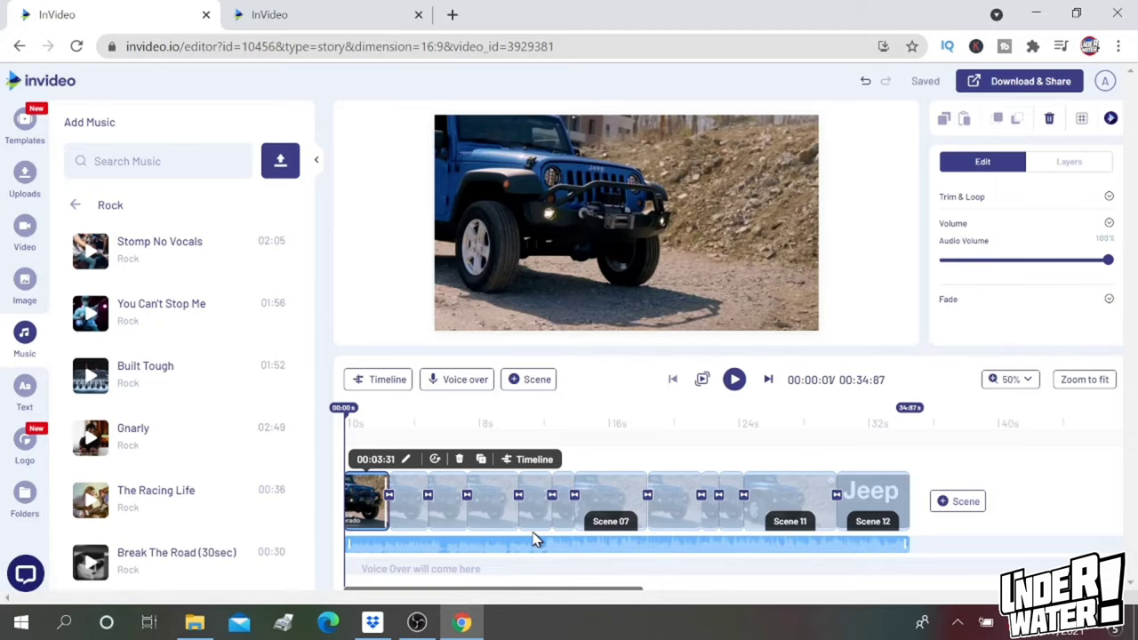
left_click(732, 381)
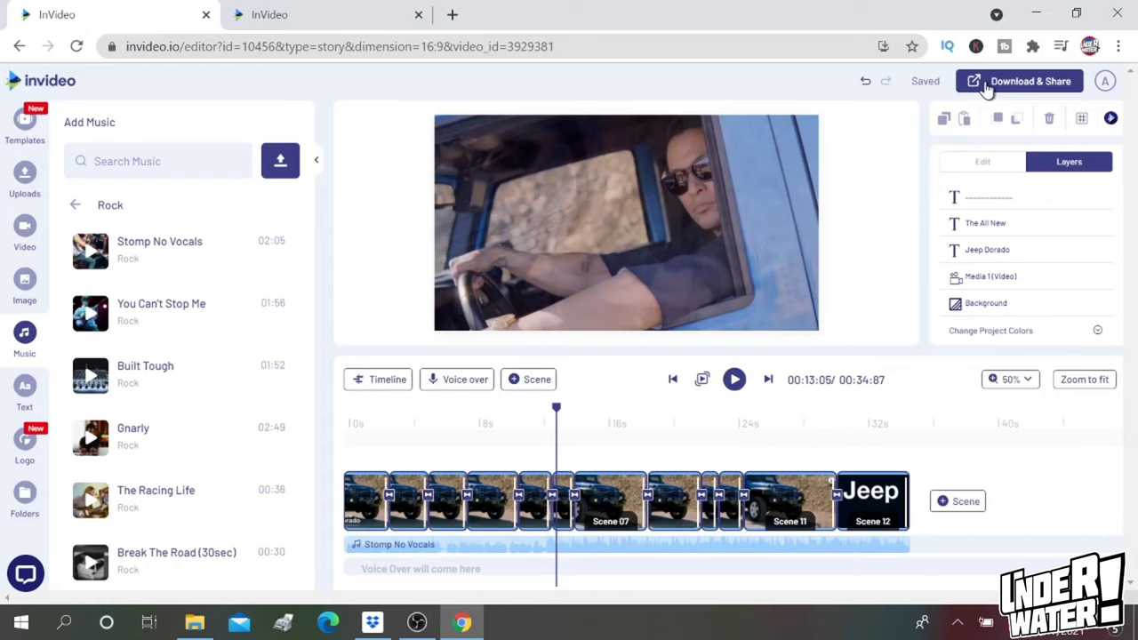
Bring up Download & Share export settings keeping the 1080p resolution
left_click(551, 501)
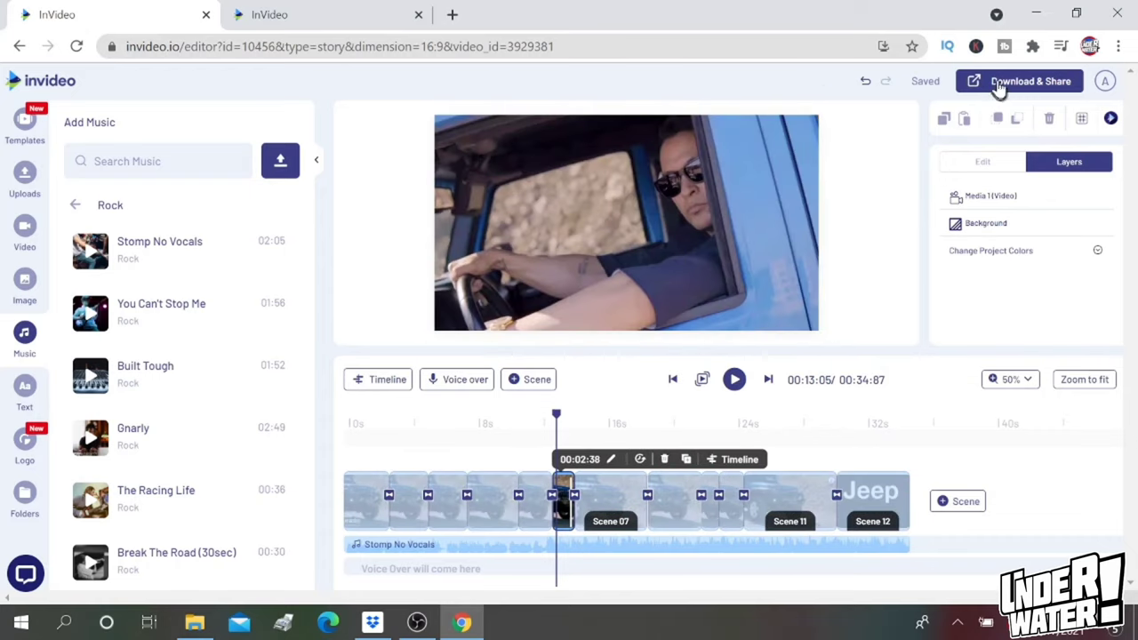
left_click(1031, 82)
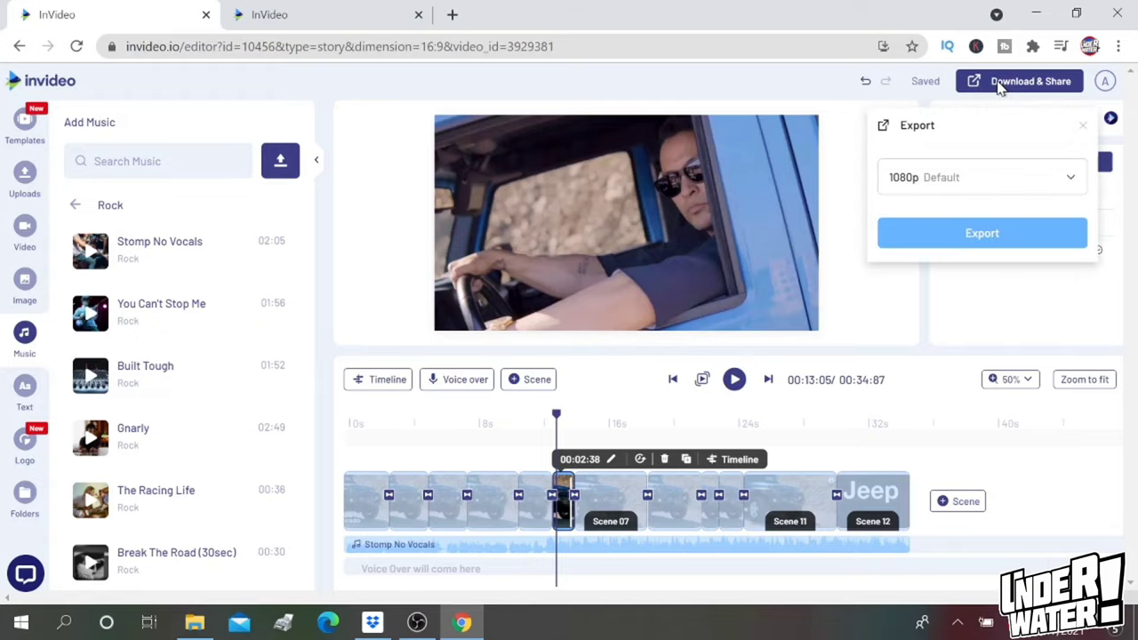
mouse_move(950, 181)
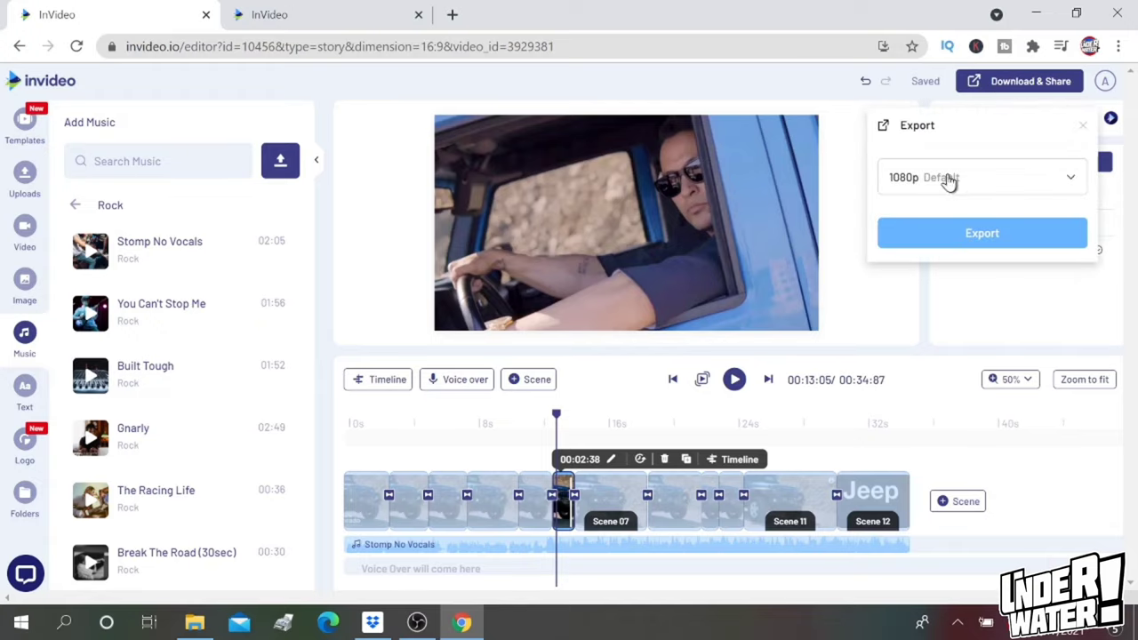
mouse_move(910, 186)
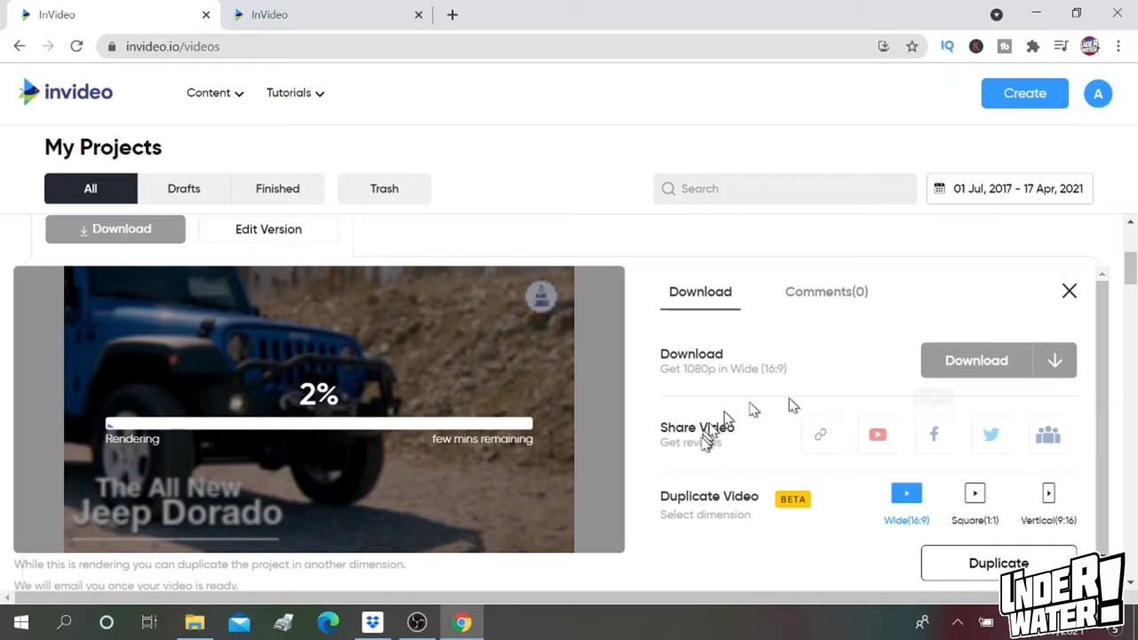
mouse_move(395, 395)
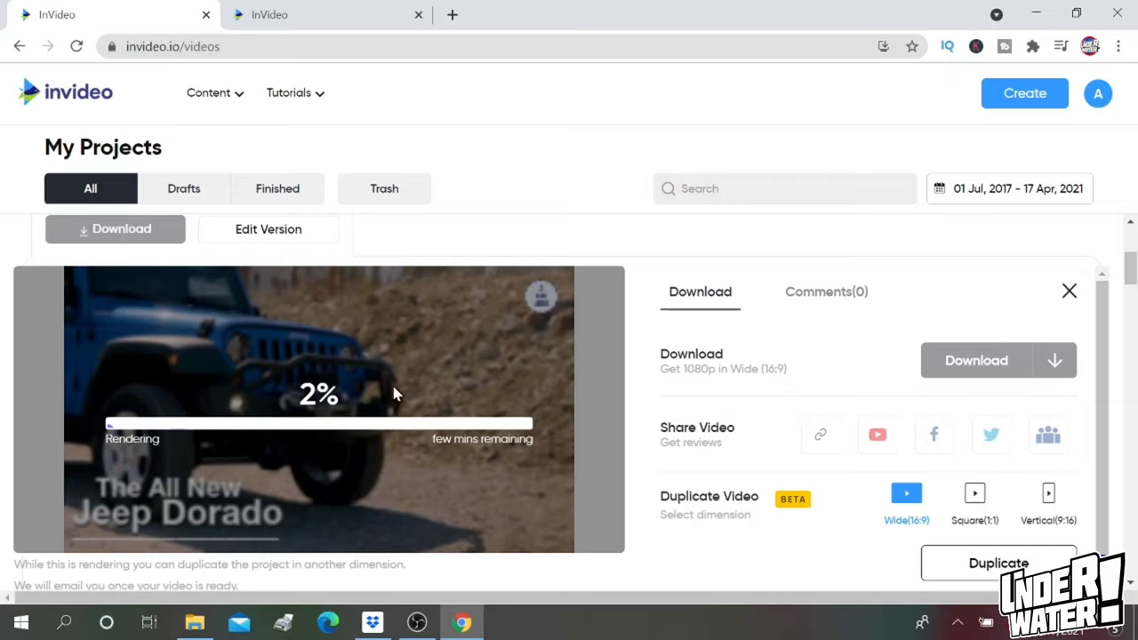